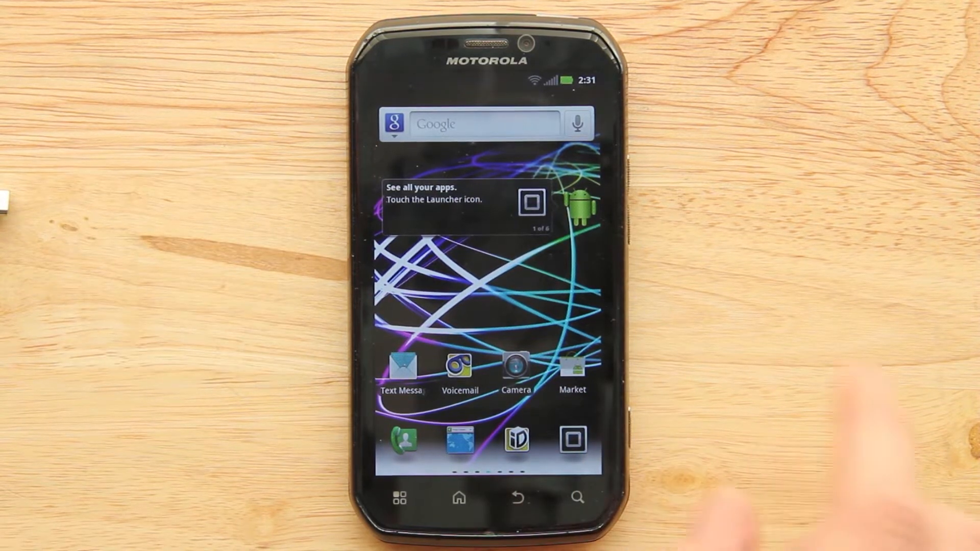
- Review About phone info (Android 2.3.5, model MB855), then return home and bring up the options menu
{"action": "left_click", "coordinate": [571, 439]}
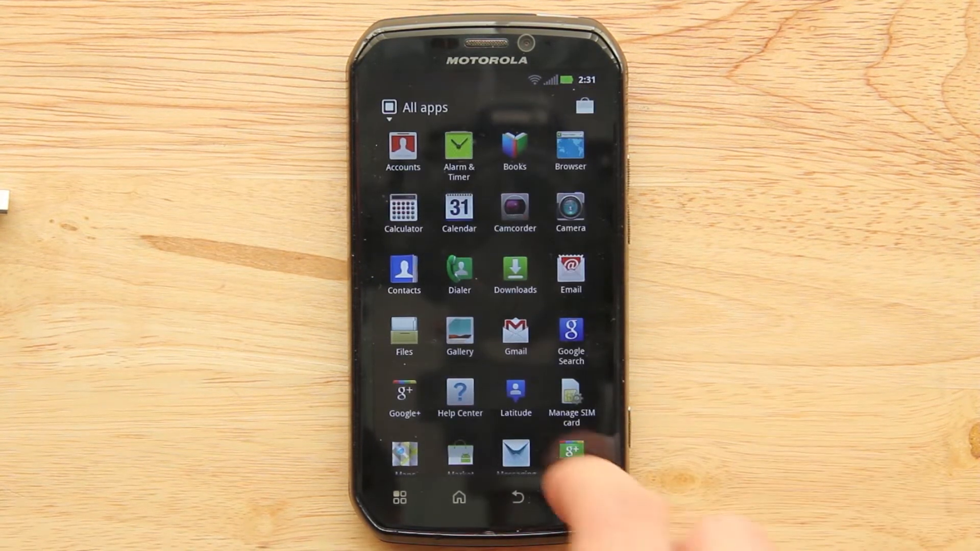
{"action": "scroll", "scroll_direction": "up", "scroll_amount": 3}
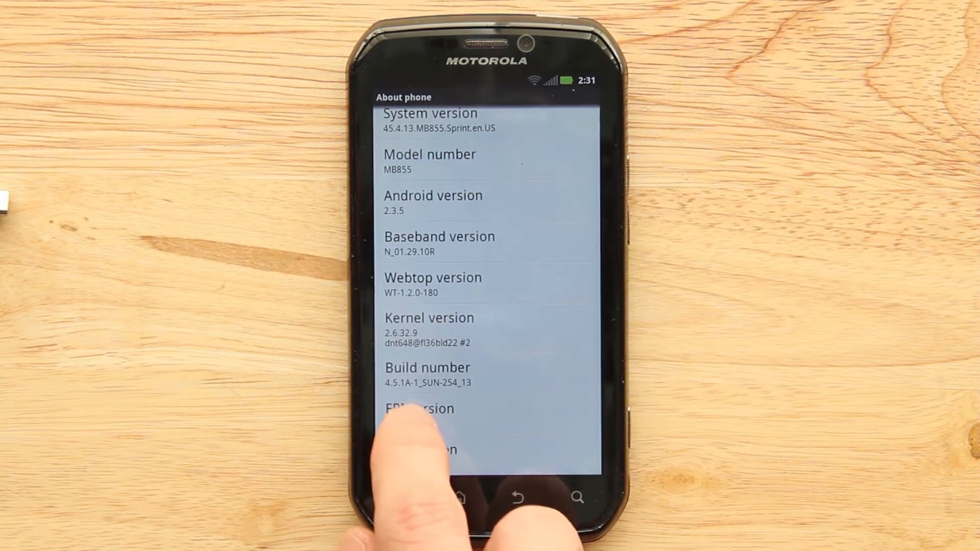
{"action": "scroll", "scroll_direction": "down", "scroll_amount": 3}
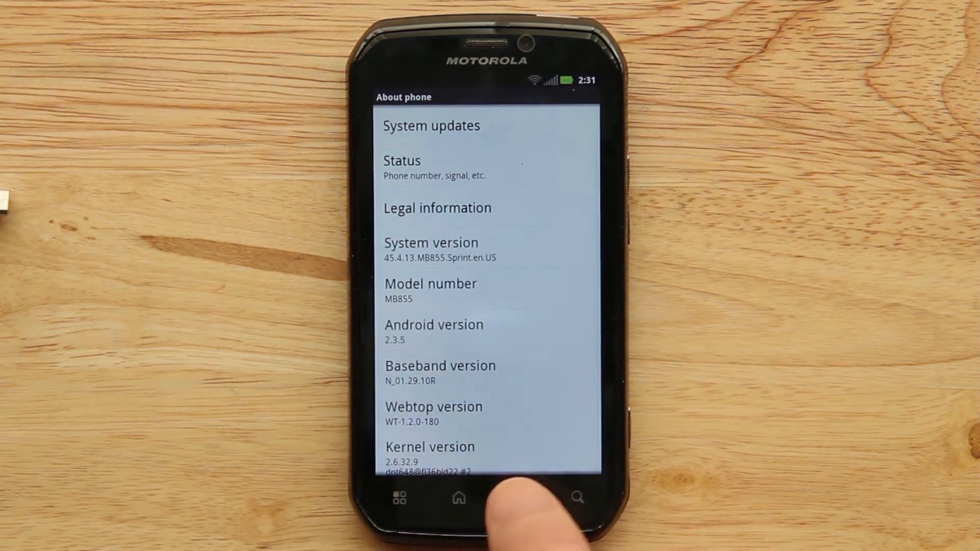
{"action": "left_click", "coordinate": [459, 498]}
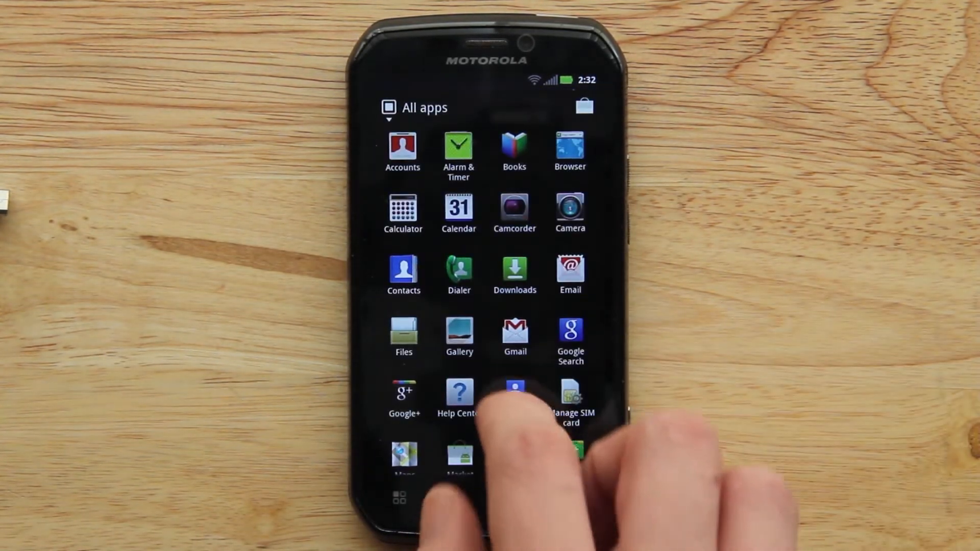
{"action": "scroll", "scroll_direction": "up", "scroll_amount": 3}
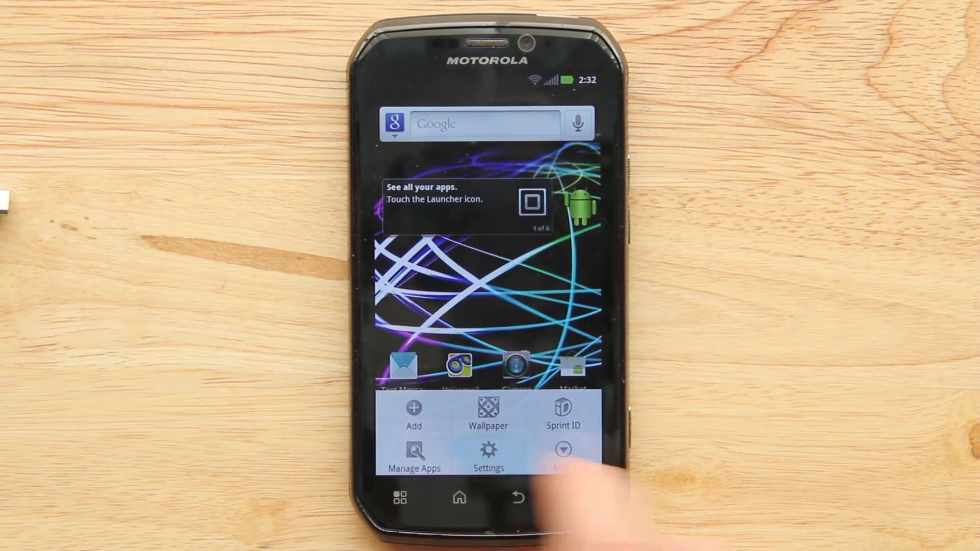
- Enable Unknown sources under Settings > Applications and accept the Attention warning
{"action": "left_click", "coordinate": [488, 456]}
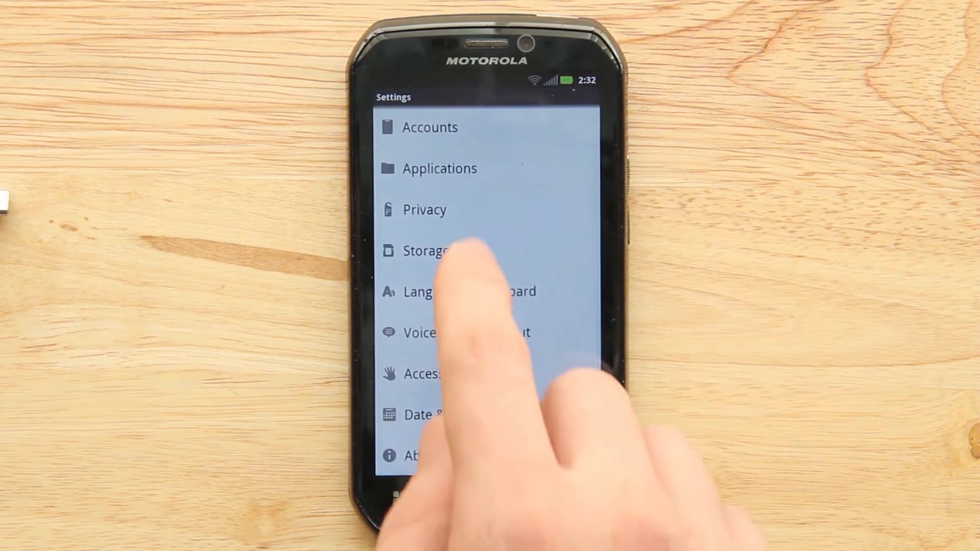
{"action": "left_click", "coordinate": [438, 168]}
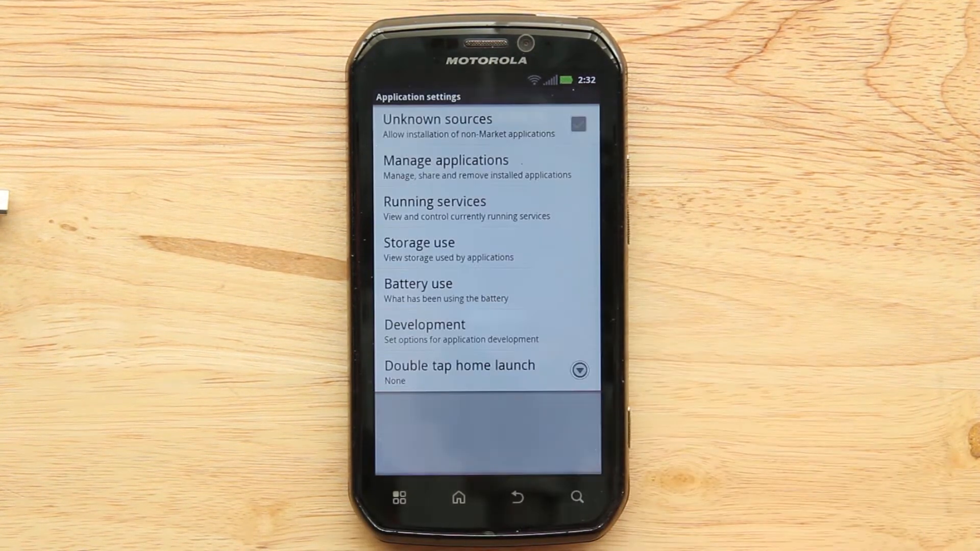
{"action": "left_click", "coordinate": [578, 125]}
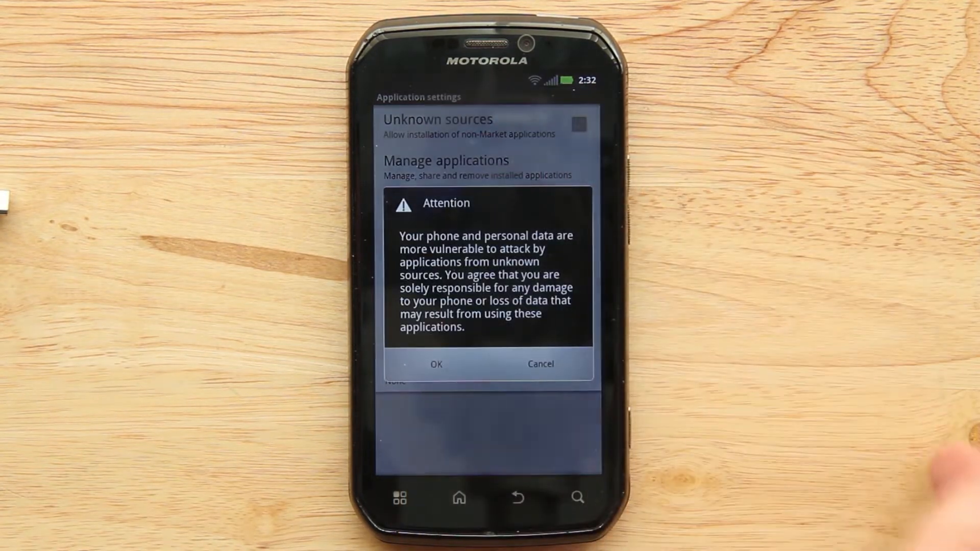
{"action": "left_click", "coordinate": [436, 364]}
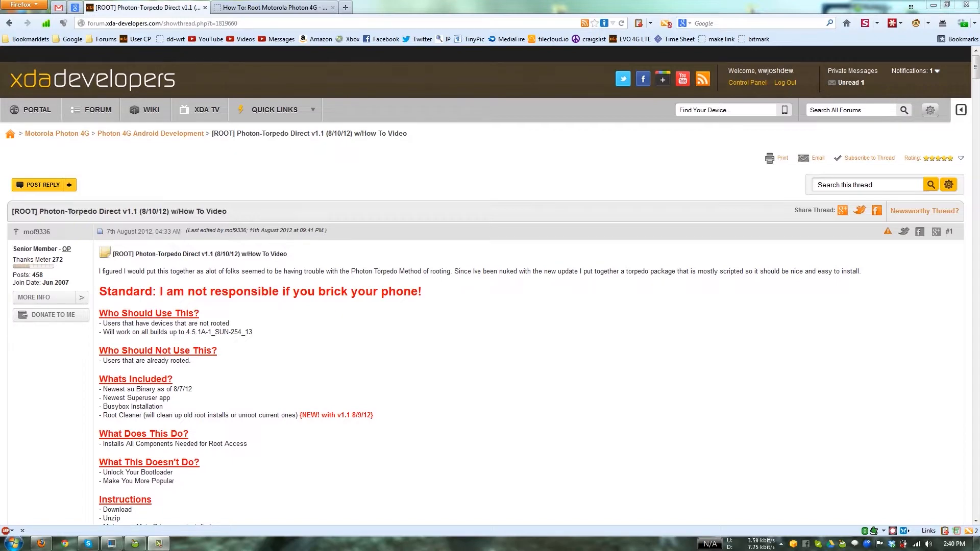
- Switch to the BriefMobile 'How To: Root Motorola Photon 4G' guide and review its prerequisites
{"action": "left_click", "coordinate": [271, 7]}
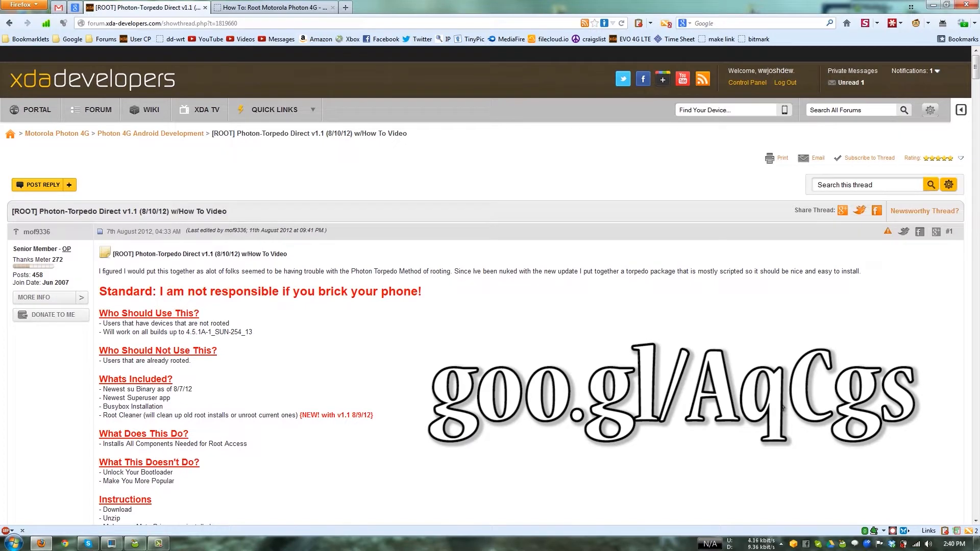
{"action": "left_click", "coordinate": [271, 8]}
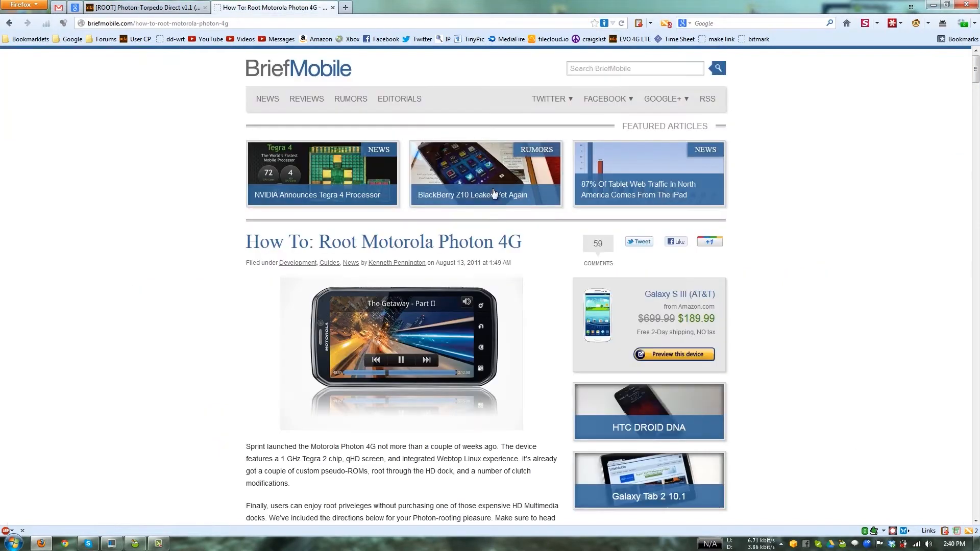
{"action": "mouse_move", "coordinate": [201, 275]}
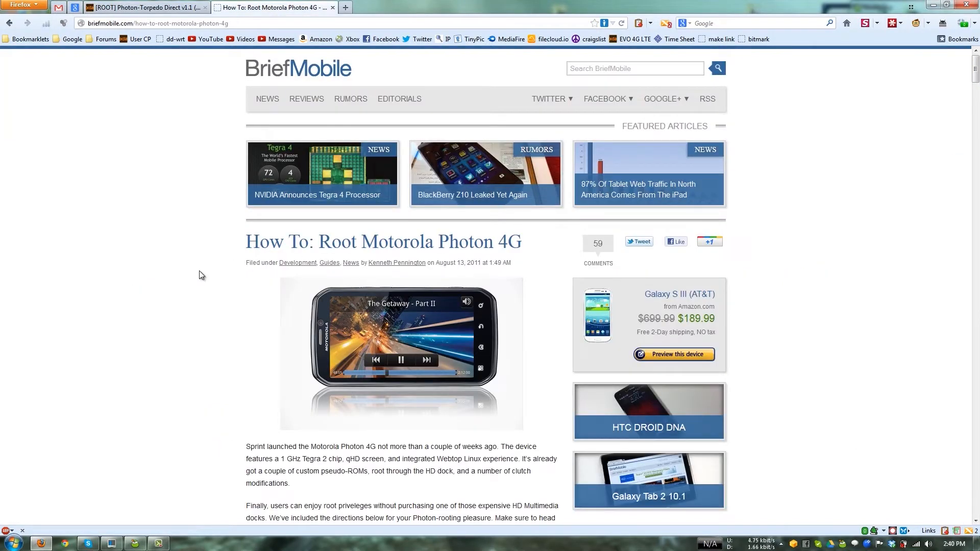
{"action": "scroll", "scroll_direction": "down", "scroll_amount": 3}
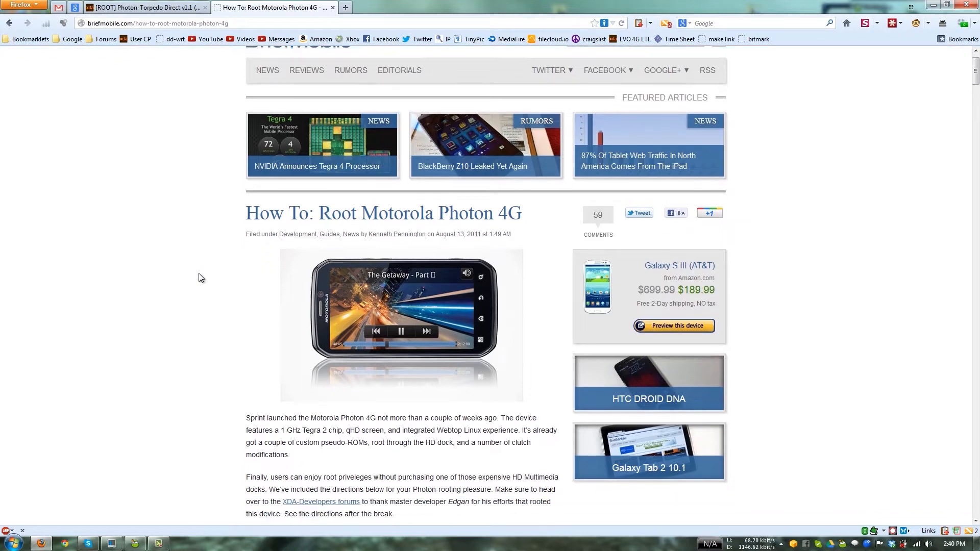
{"action": "scroll", "scroll_direction": "down", "scroll_amount": 3}
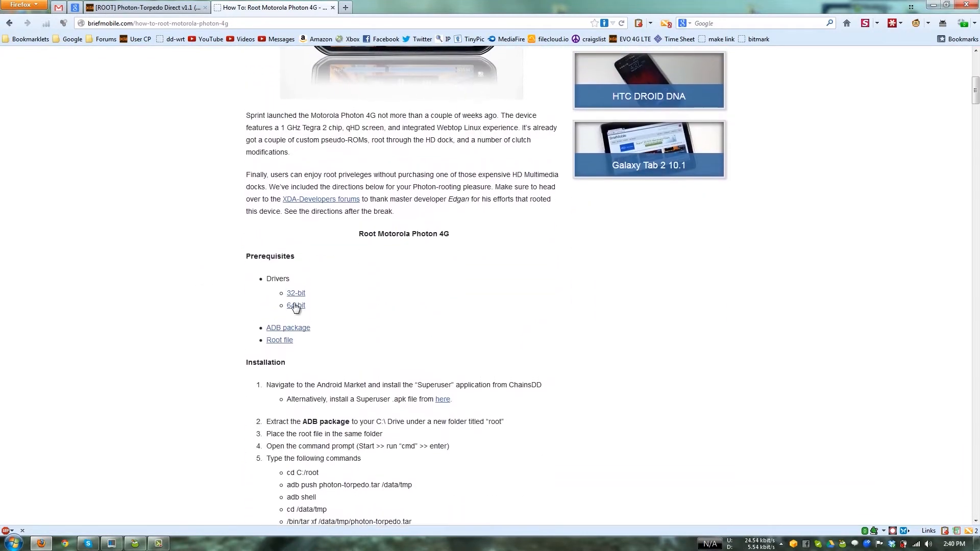
{"action": "scroll", "scroll_direction": "up", "scroll_amount": 3}
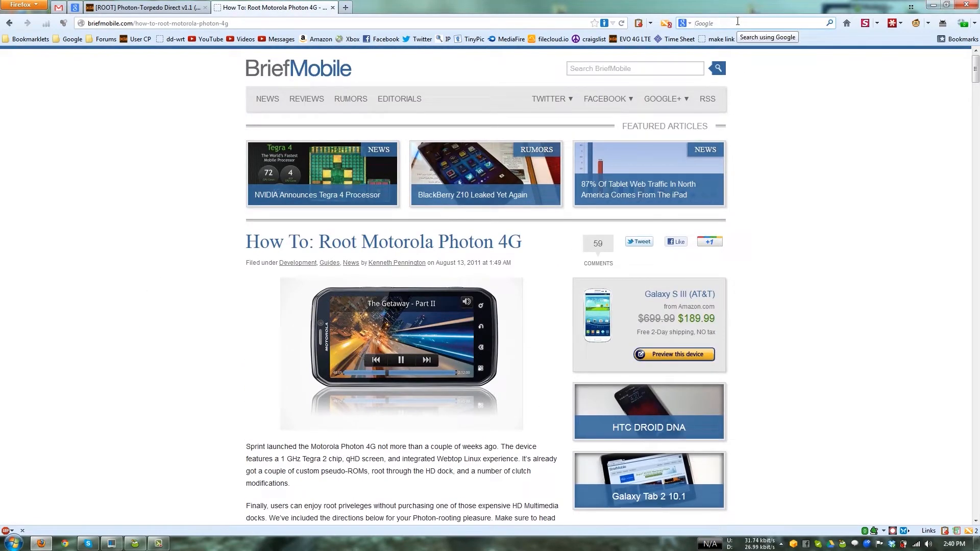
- Download the Photon - 64bit.zip driver package from MR.LARGE's Photon 4G root guide
{"action": "type", "text": "adb photon drivers"}
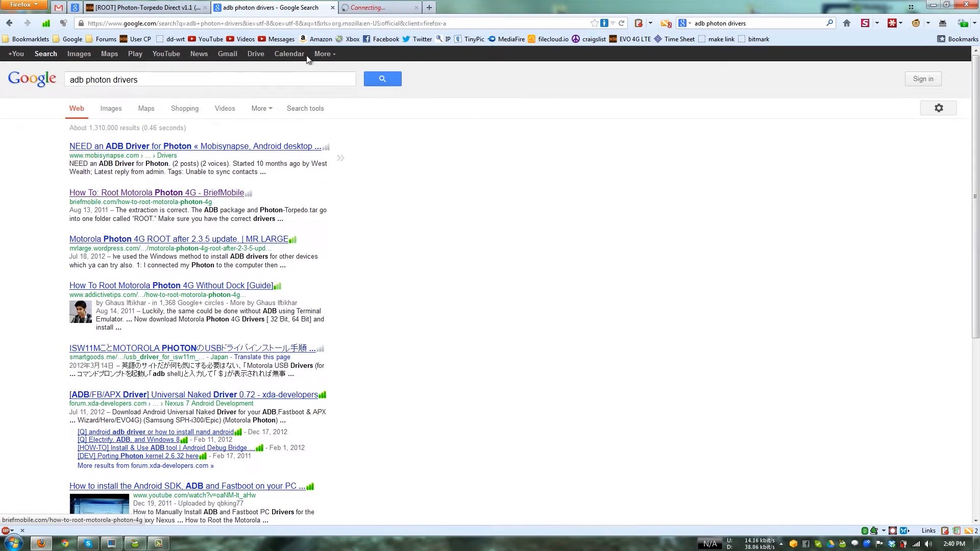
{"action": "left_click", "coordinate": [182, 239]}
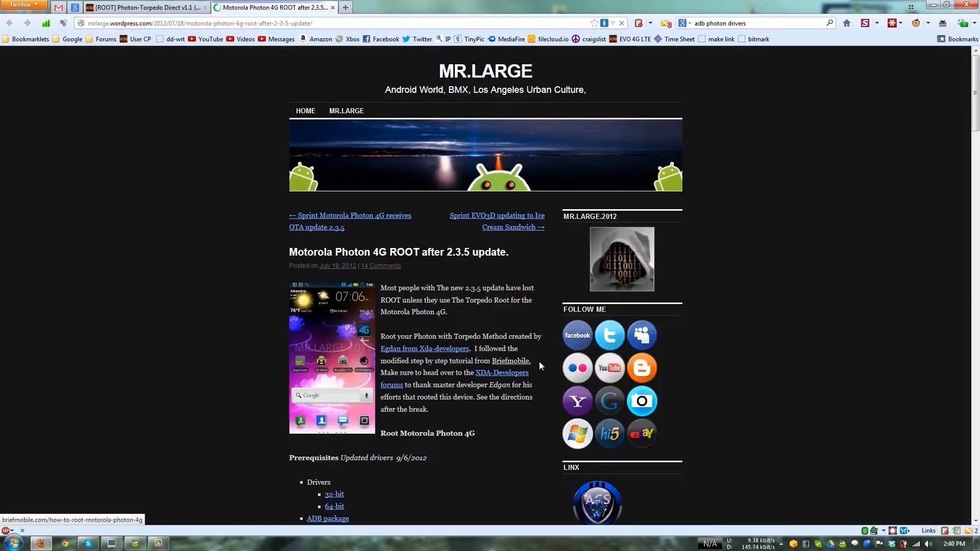
{"action": "scroll", "scroll_direction": "down", "scroll_amount": 3}
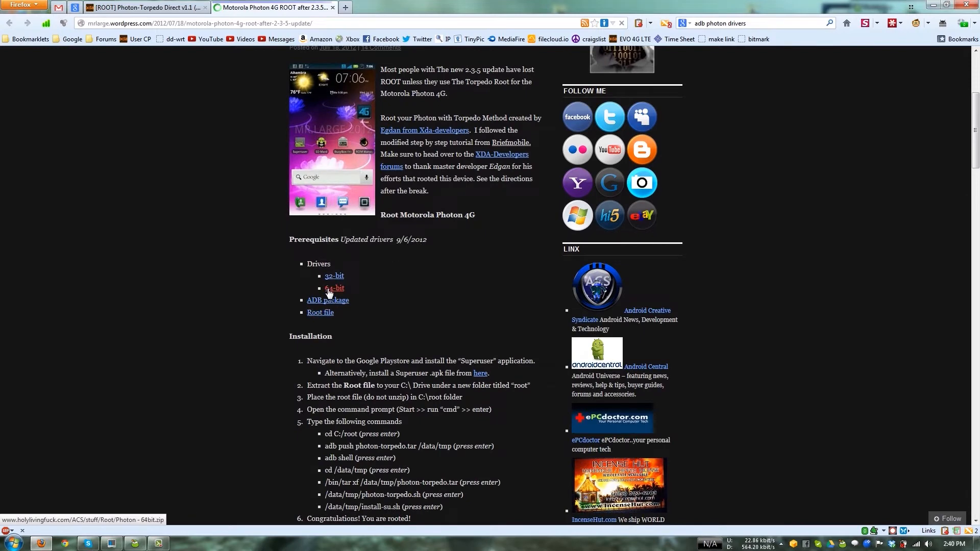
{"action": "mouse_move", "coordinate": [334, 287]}
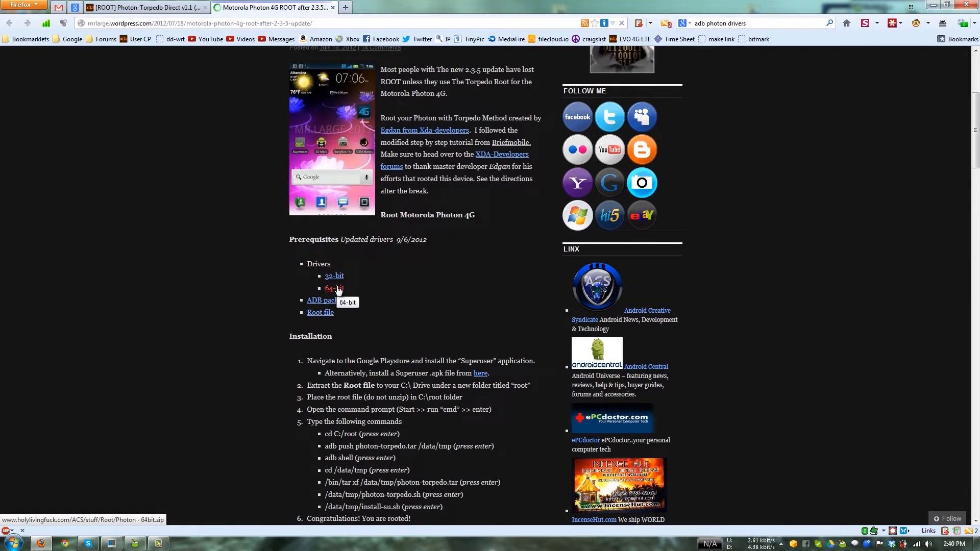
{"action": "left_click", "coordinate": [333, 288]}
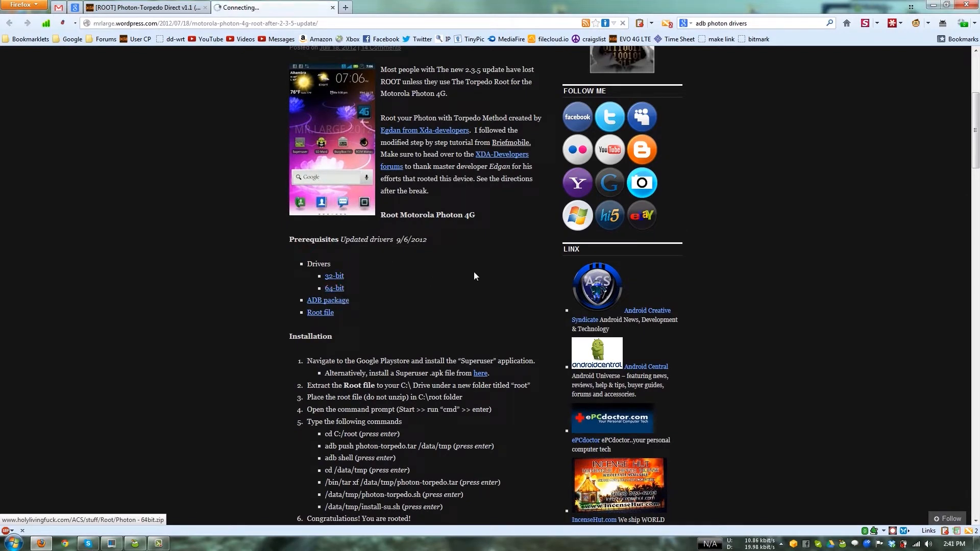
{"action": "left_click", "coordinate": [334, 288]}
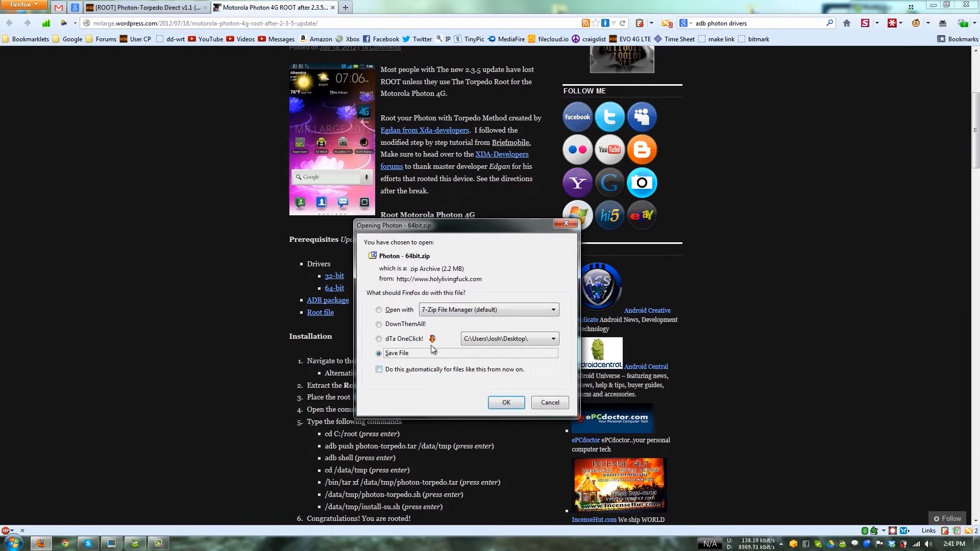
{"action": "left_click", "coordinate": [505, 402]}
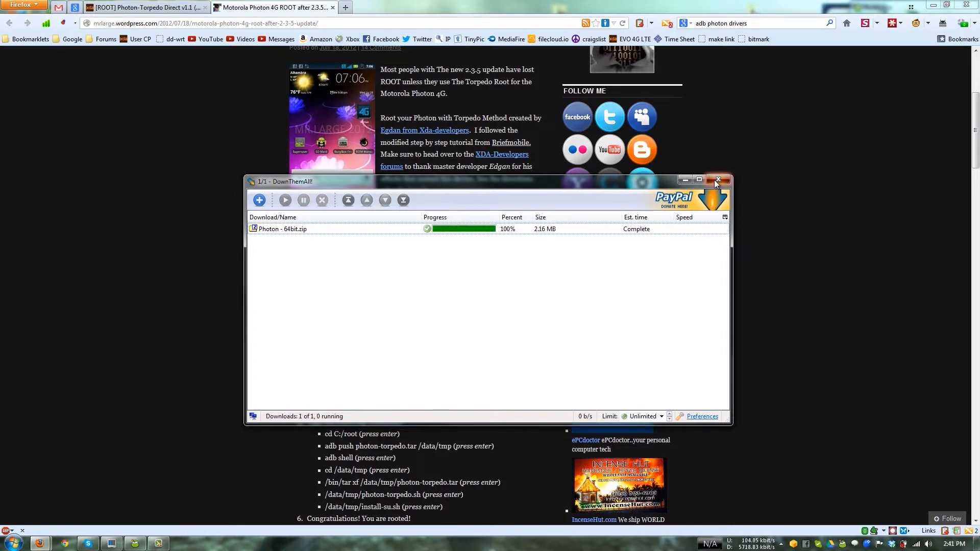
{"action": "left_click", "coordinate": [718, 180]}
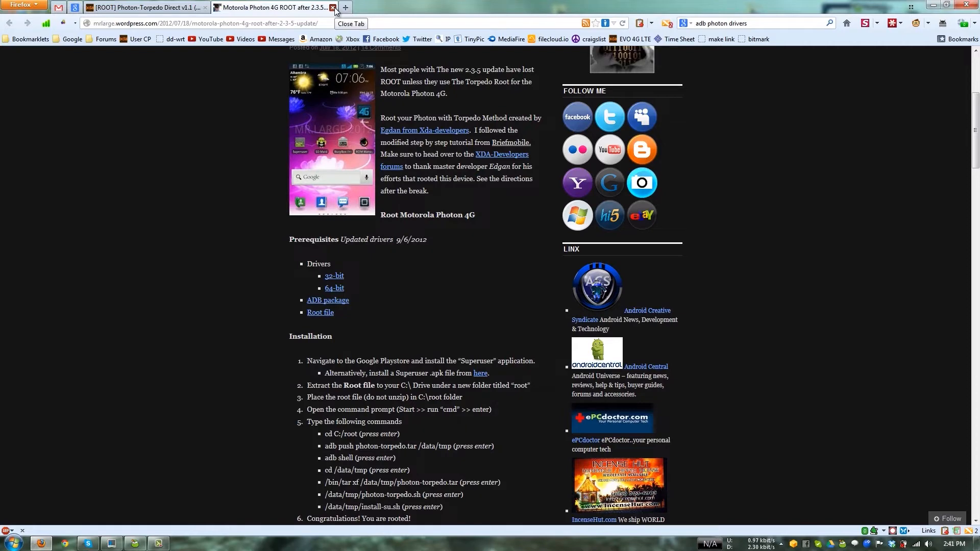
- Follow the XDA thread's DOWNLOAD link to the MediaFire page for Photon-Torpedo Direct v1.1
{"action": "left_click", "coordinate": [333, 7]}
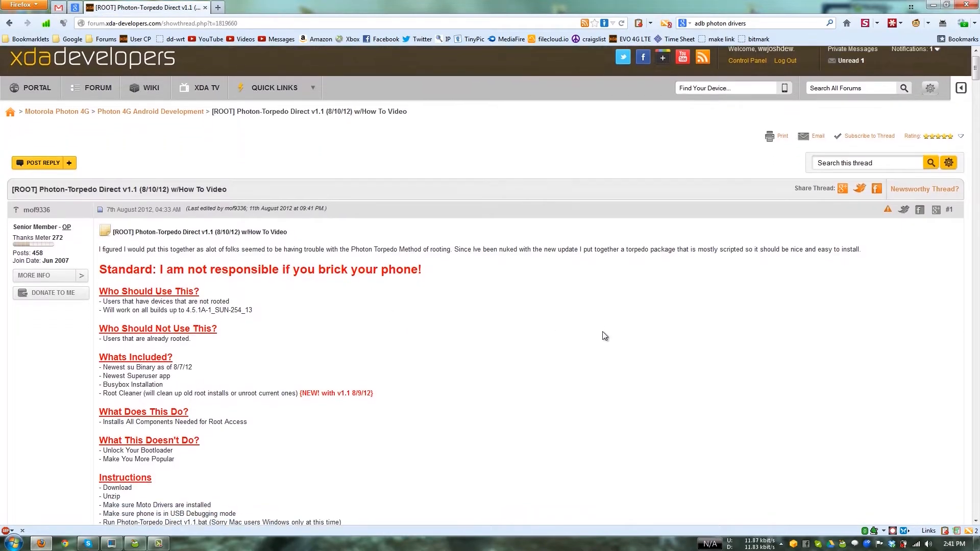
{"action": "scroll", "scroll_direction": "down", "scroll_amount": 3}
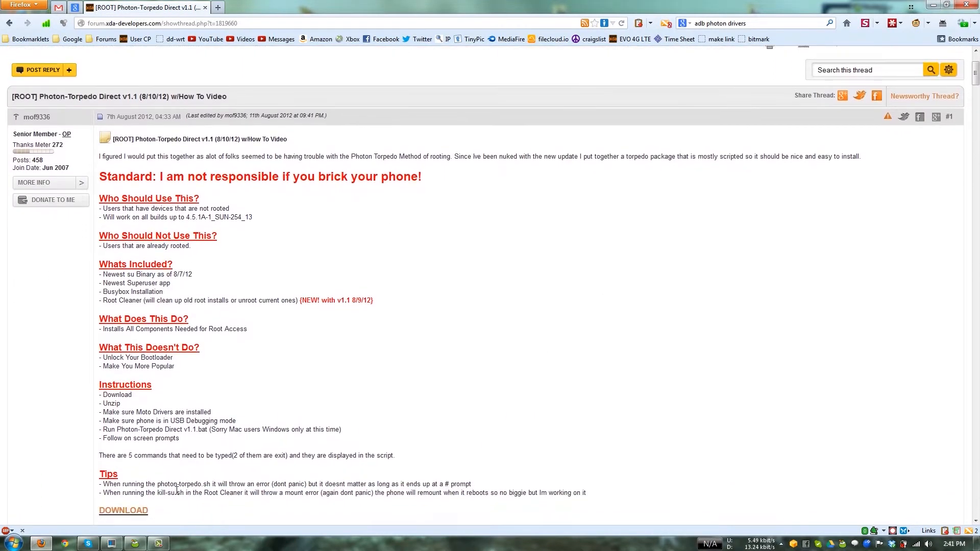
{"action": "right_click", "coordinate": [123, 511]}
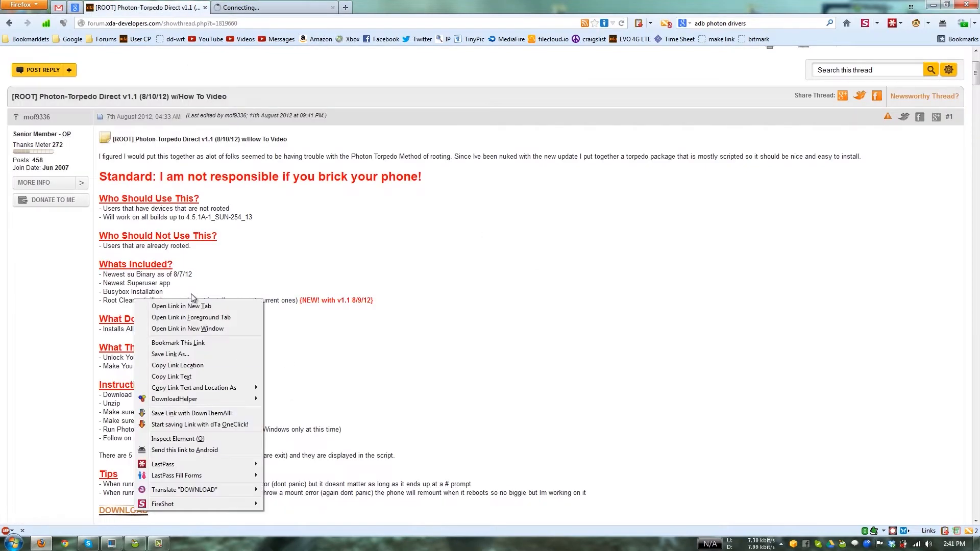
{"action": "left_click", "coordinate": [182, 305]}
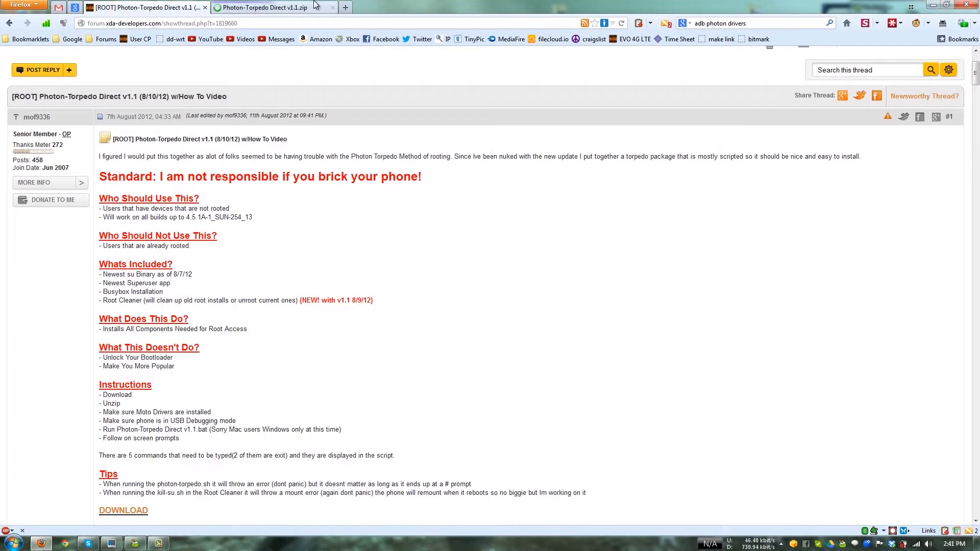
{"action": "left_click", "coordinate": [124, 511]}
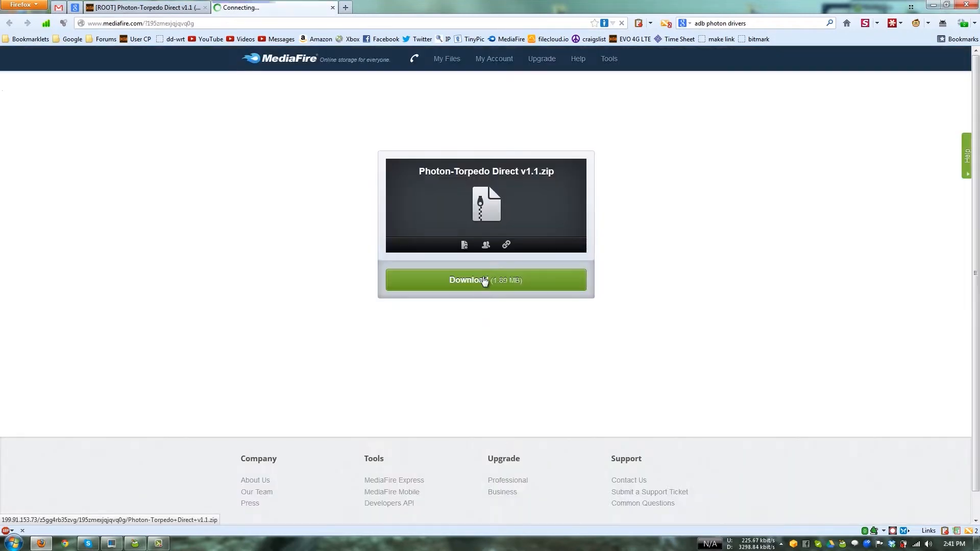
- Save Photon-Torpedo Direct v1.1.zip from MediaFire and minimise Firefox to show the desktop
{"action": "left_click", "coordinate": [485, 280]}
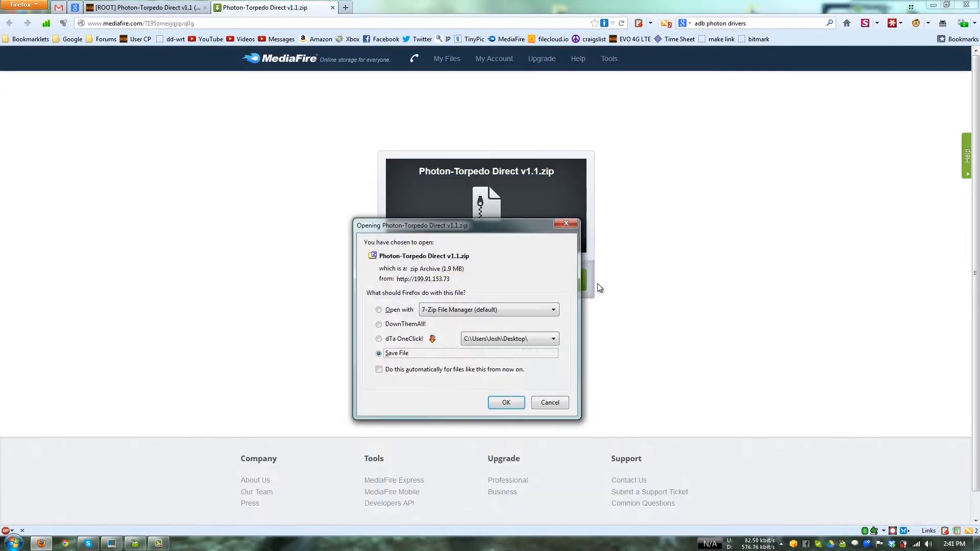
{"action": "left_click", "coordinate": [505, 402]}
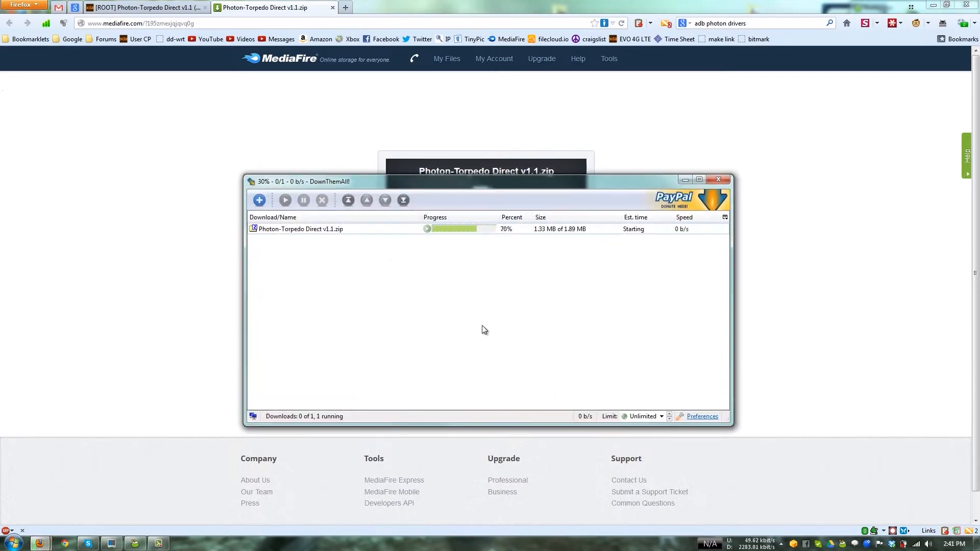
{"action": "left_click", "coordinate": [718, 180]}
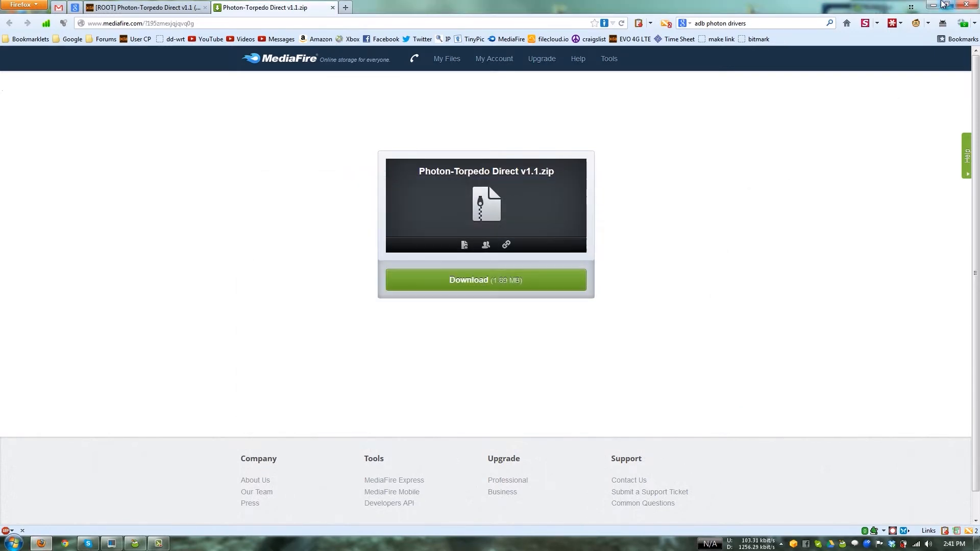
{"action": "left_click", "coordinate": [973, 4]}
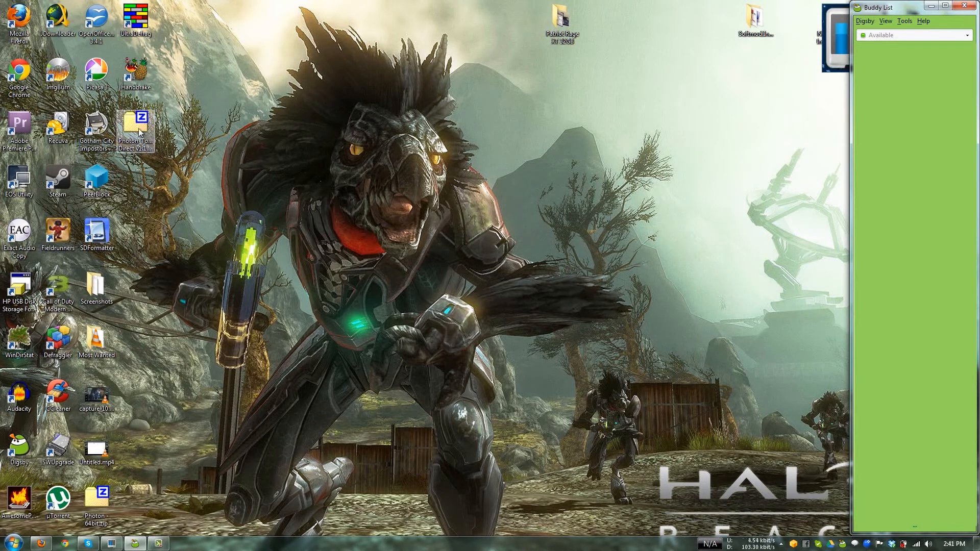
- Extract the Photon-Torpedo Direct v1.1 and Photon - 64bit zips to the desktop with 7-Zip
{"action": "double_click", "coordinate": [134, 127]}
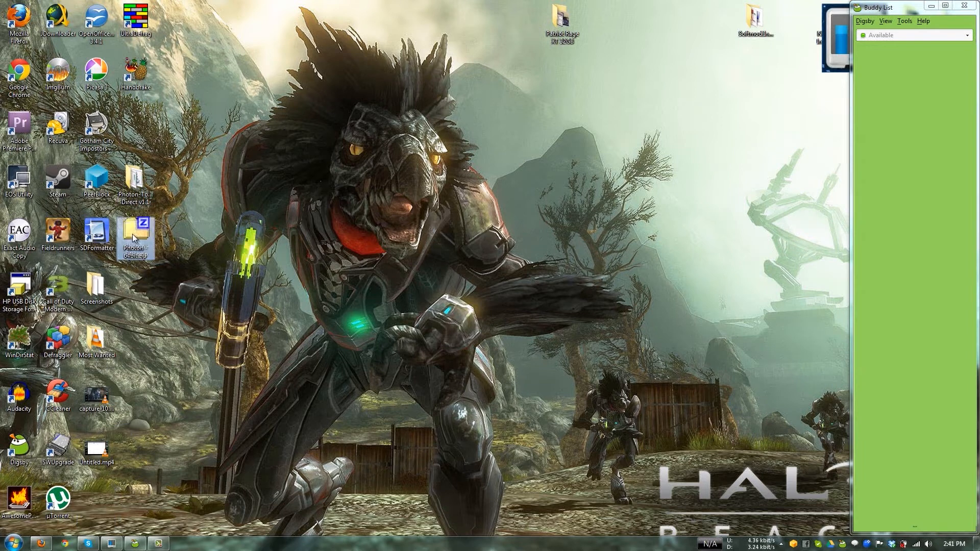
{"action": "double_click", "coordinate": [135, 229]}
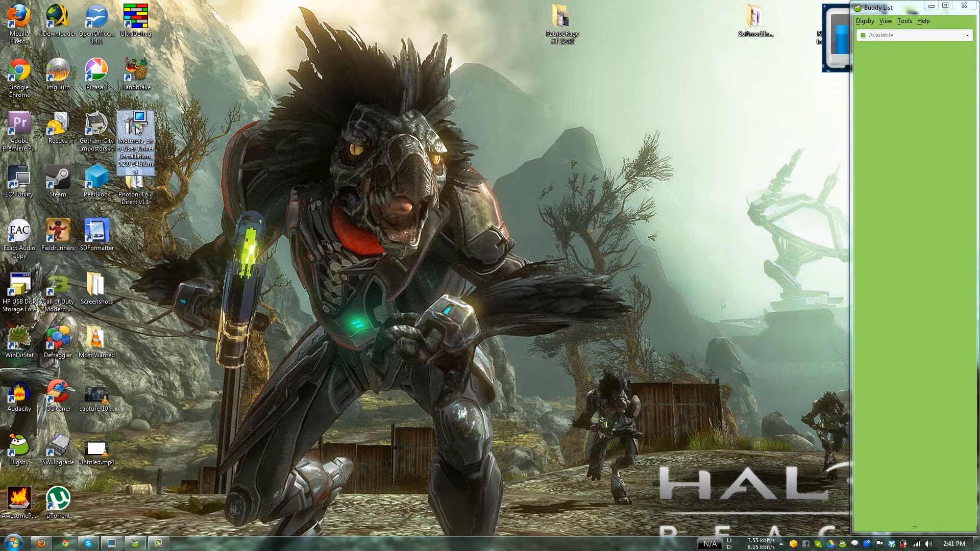
- Run the Motorola Mobile Drivers 5.2.0 installer, agreeing to the license and completing setup
{"action": "double_click", "coordinate": [134, 130]}
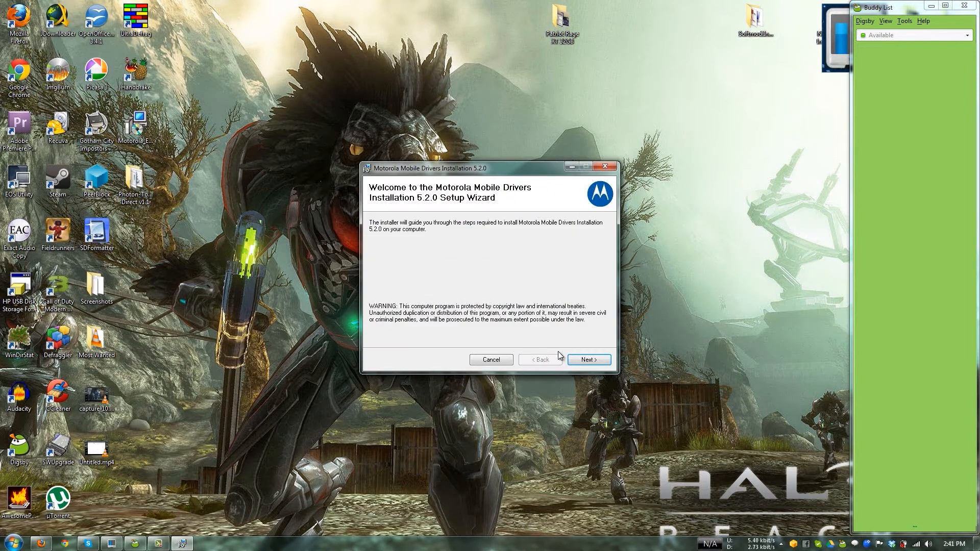
{"action": "left_click", "coordinate": [588, 359]}
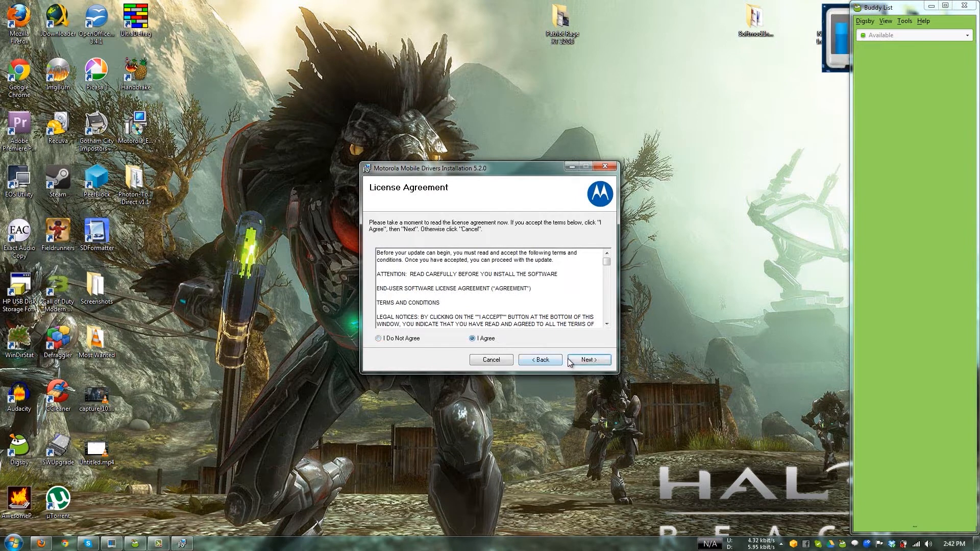
{"action": "left_click", "coordinate": [588, 359]}
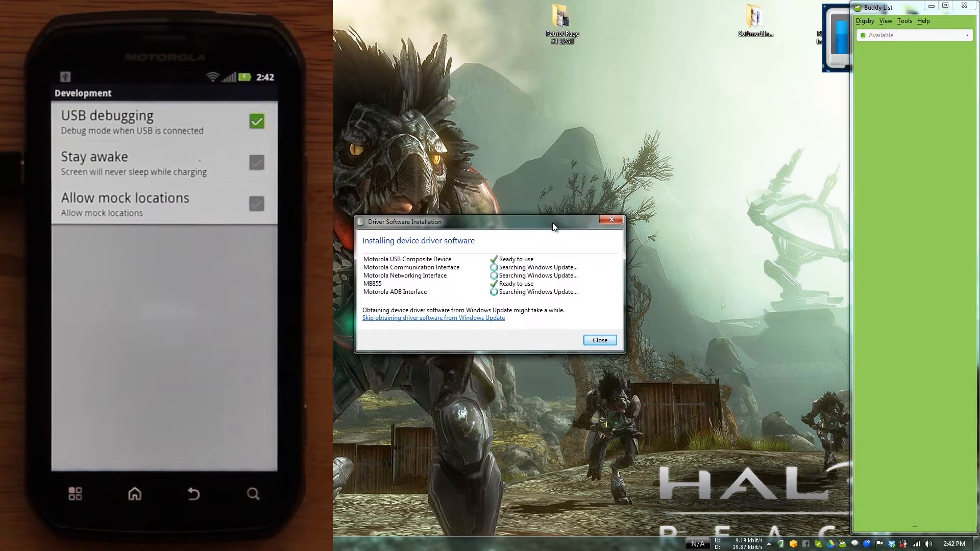
{"action": "mouse_move", "coordinate": [545, 300]}
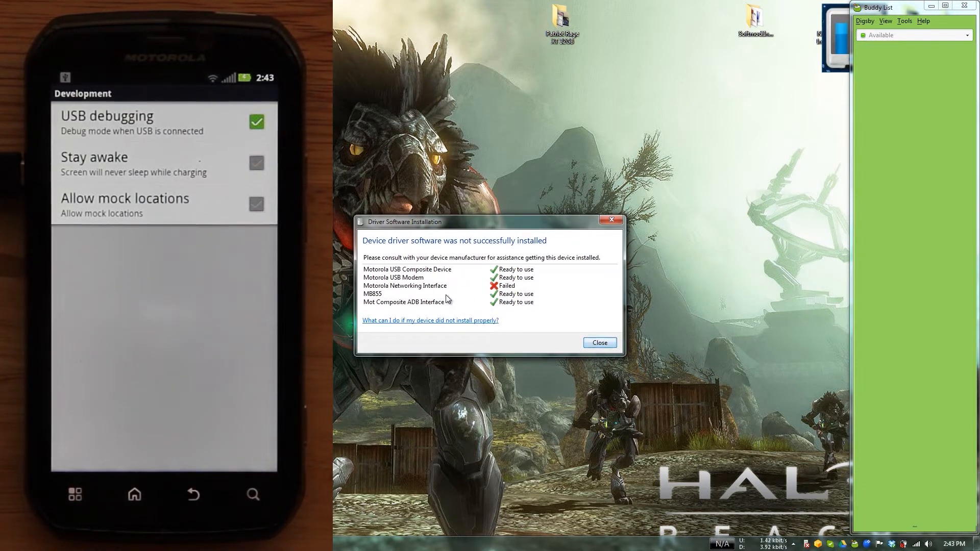
- Close the Driver Software Installation report showing the Networking Interface failed
{"action": "left_click", "coordinate": [597, 343]}
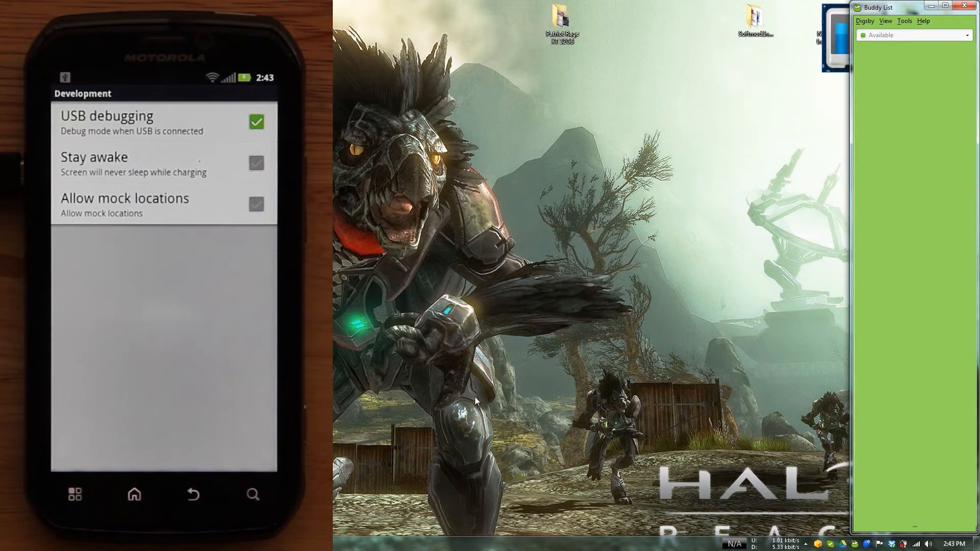
{"action": "mouse_move", "coordinate": [800, 289]}
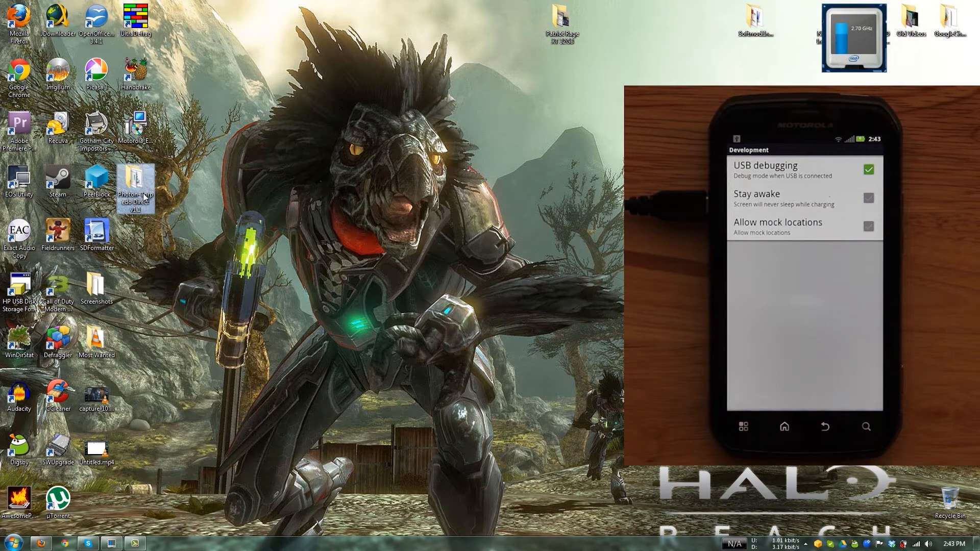
- Run the Photon-Torpedo Direct v1.1 batch file as administrator from its folder
{"action": "double_click", "coordinate": [135, 179]}
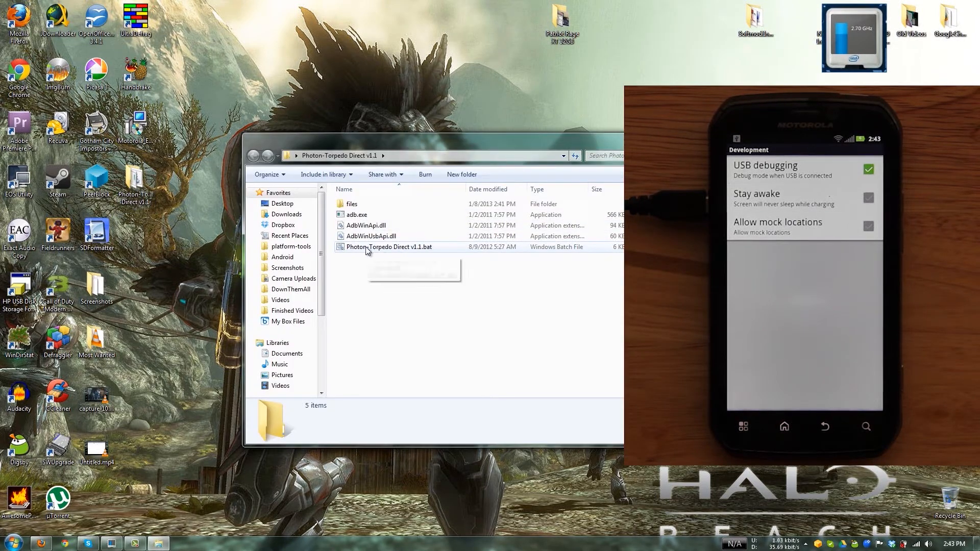
{"action": "left_click", "coordinate": [389, 247]}
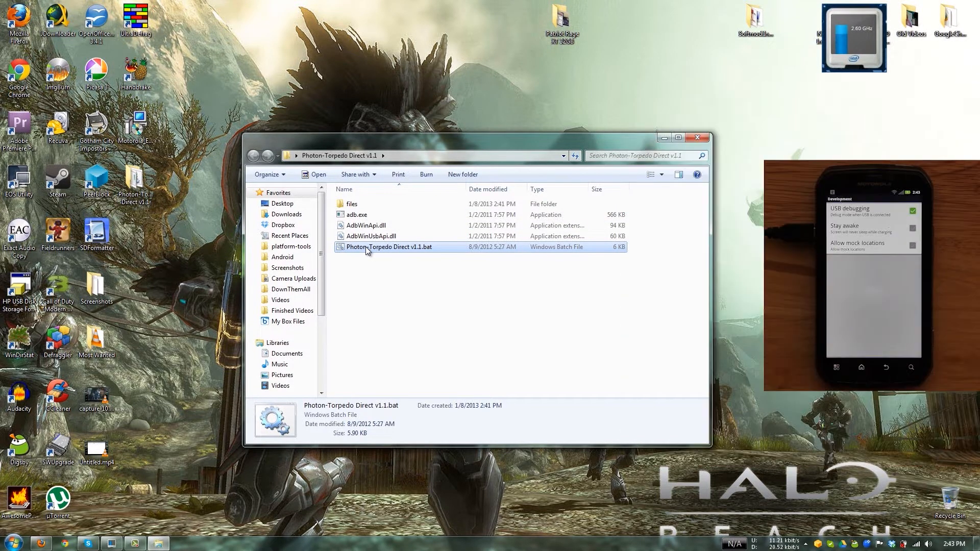
{"action": "right_click", "coordinate": [389, 245]}
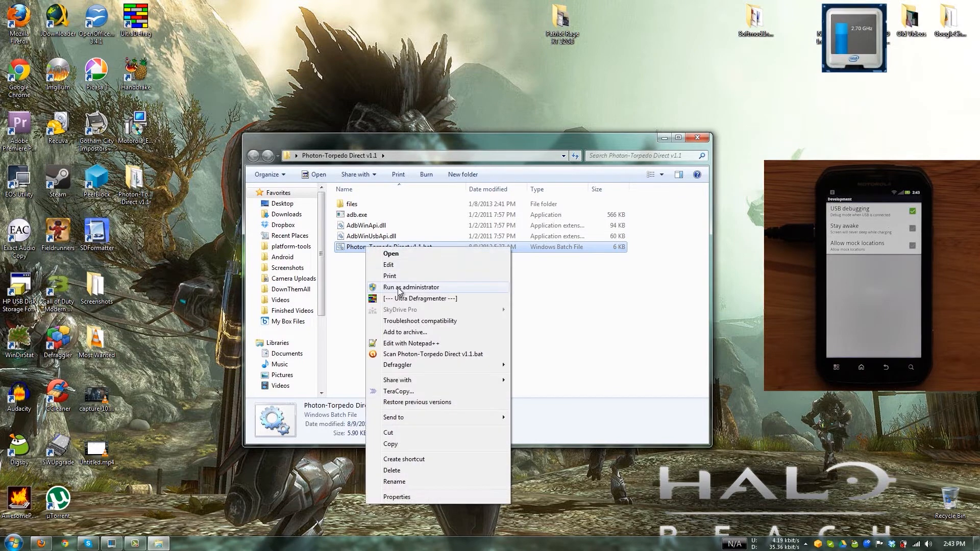
{"action": "left_click", "coordinate": [412, 287]}
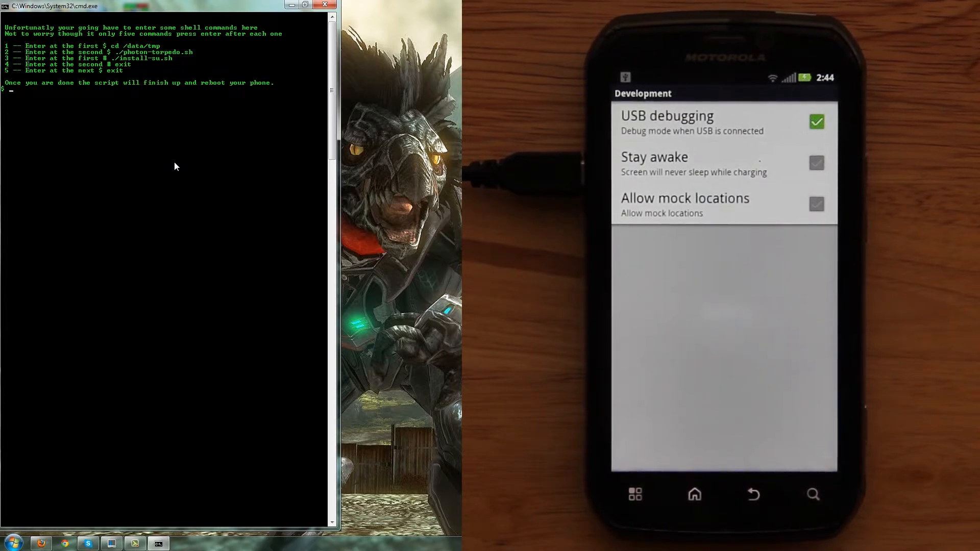
- In the phone shell run cd /data/tmp, ./photon-torpedo.sh, ./install-su.sh, then exit
{"action": "type", "text": "cd"}
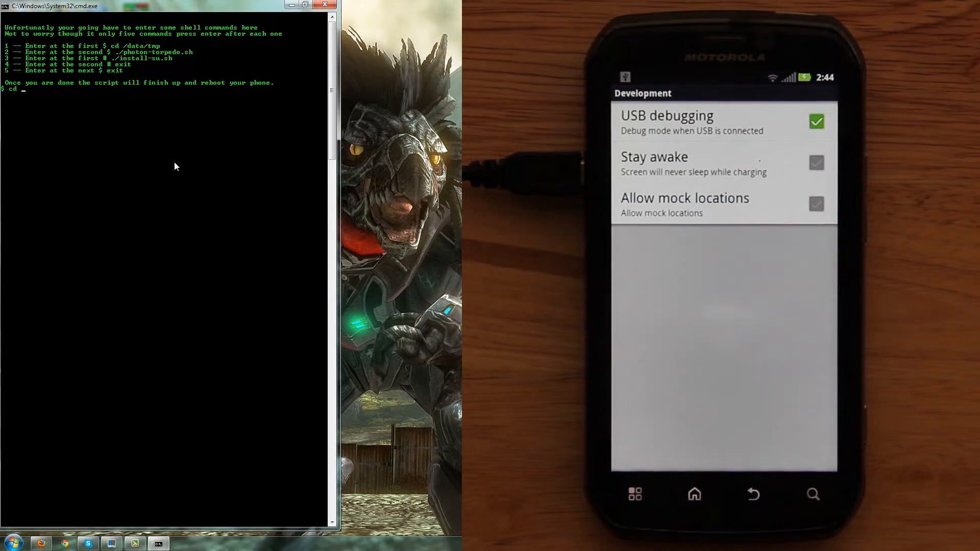
{"action": "type", "text": "/data/tmp"}
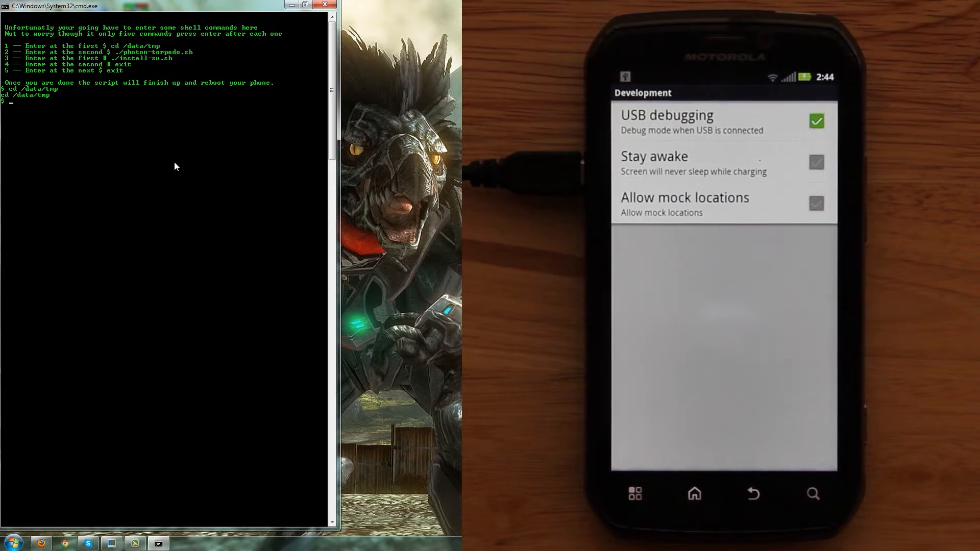
{"action": "type", "text": "./photon-torpedo"}
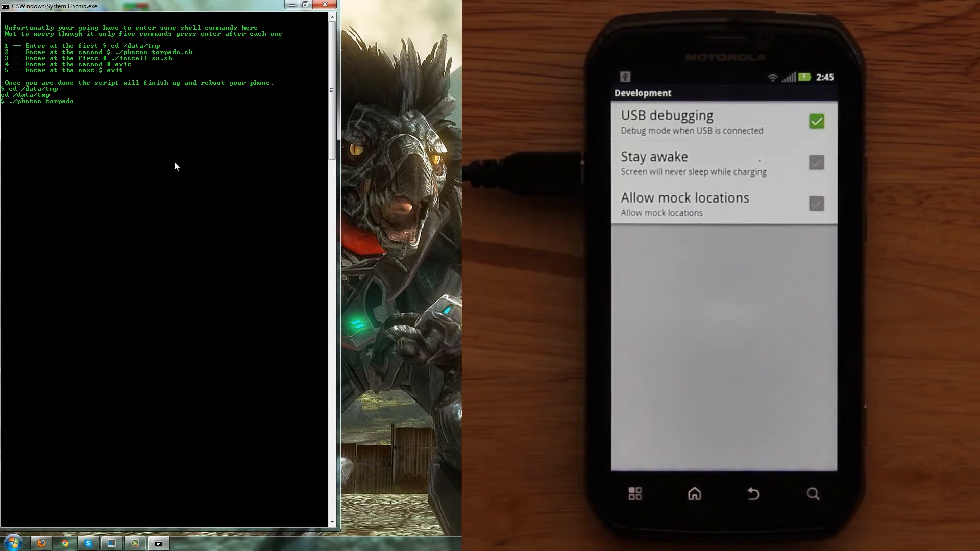
{"action": "type", "text": ".sh"}
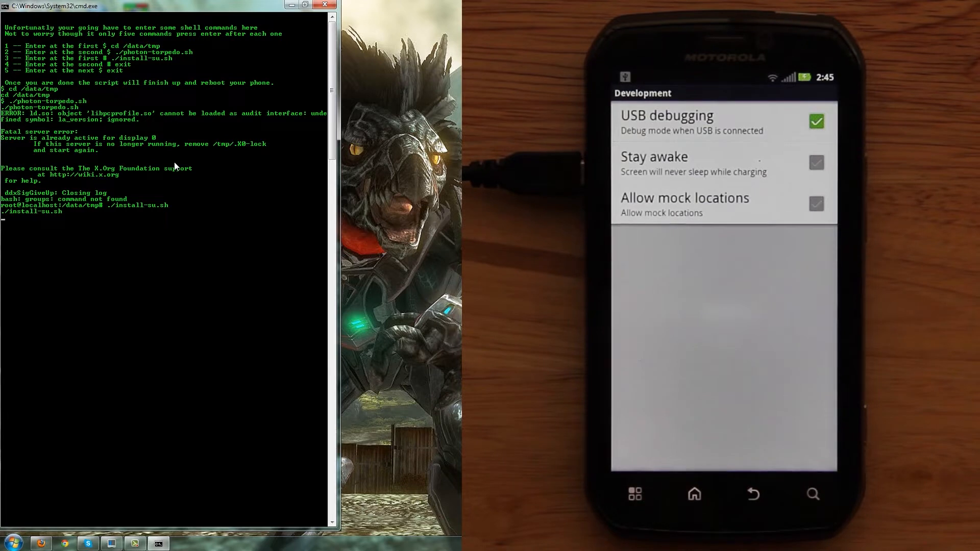
{"action": "type", "text": "exit"}
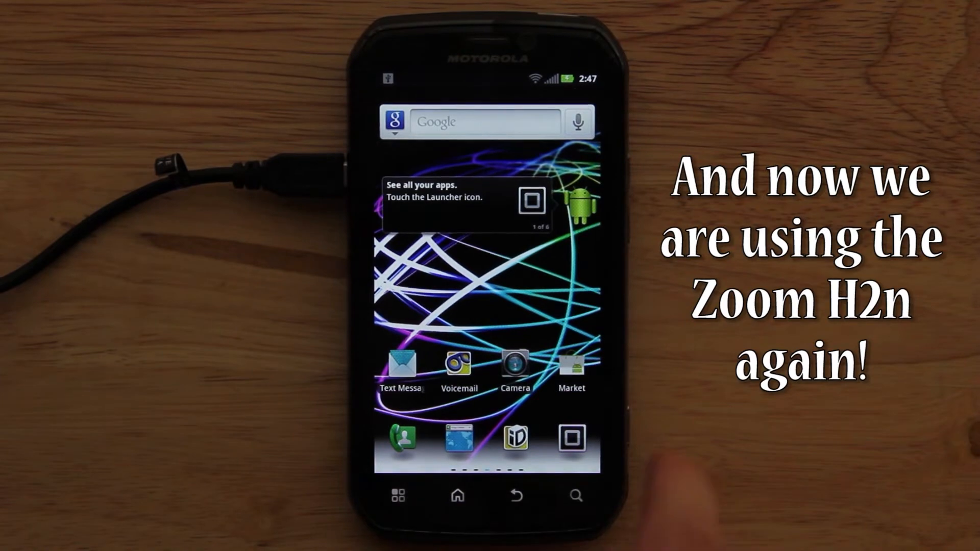
- Launch Superuser from the app drawer and dismiss its What's New notice
{"action": "left_click", "coordinate": [570, 438]}
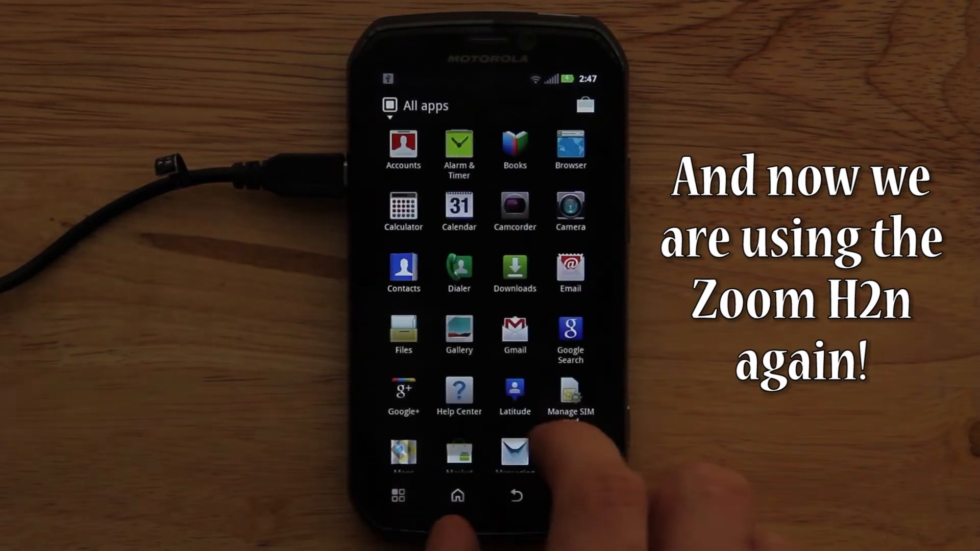
{"action": "scroll", "scroll_direction": "down", "scroll_amount": 3}
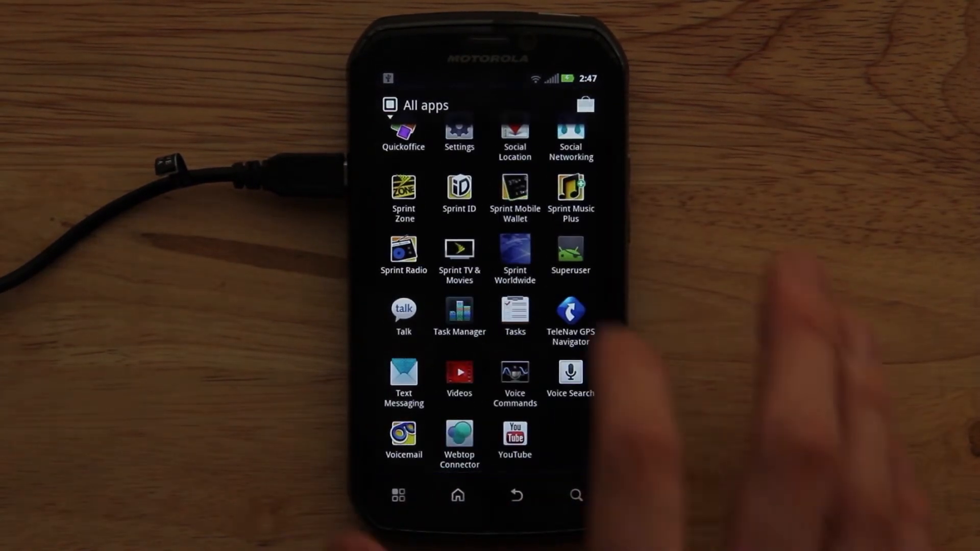
{"action": "left_click", "coordinate": [569, 253]}
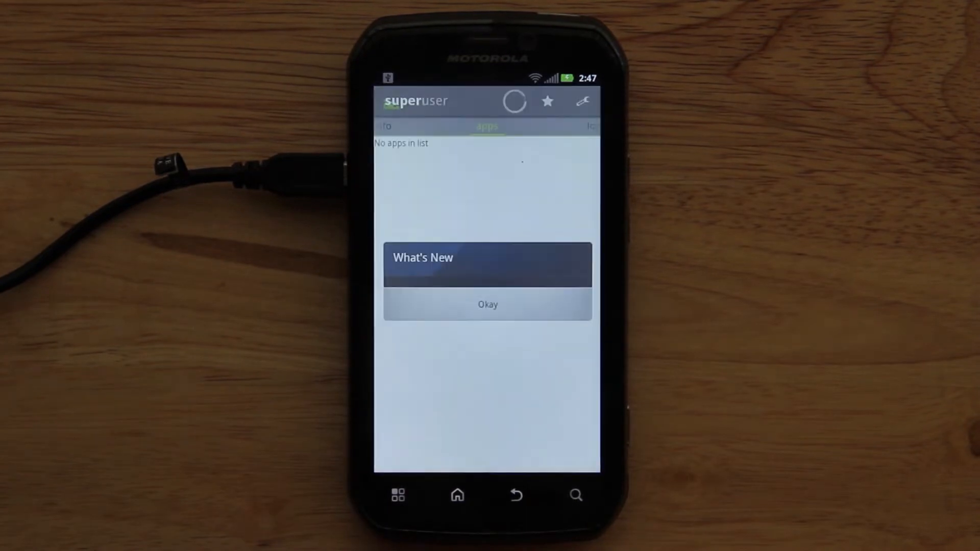
{"action": "left_click", "coordinate": [487, 305]}
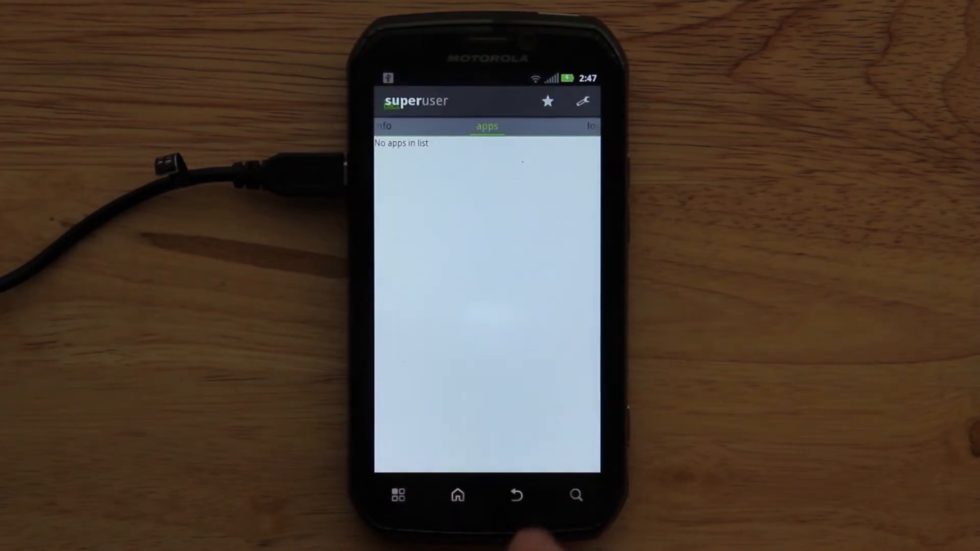
- Return to the home screen and browse the SD card in Files
{"action": "left_click", "coordinate": [457, 495]}
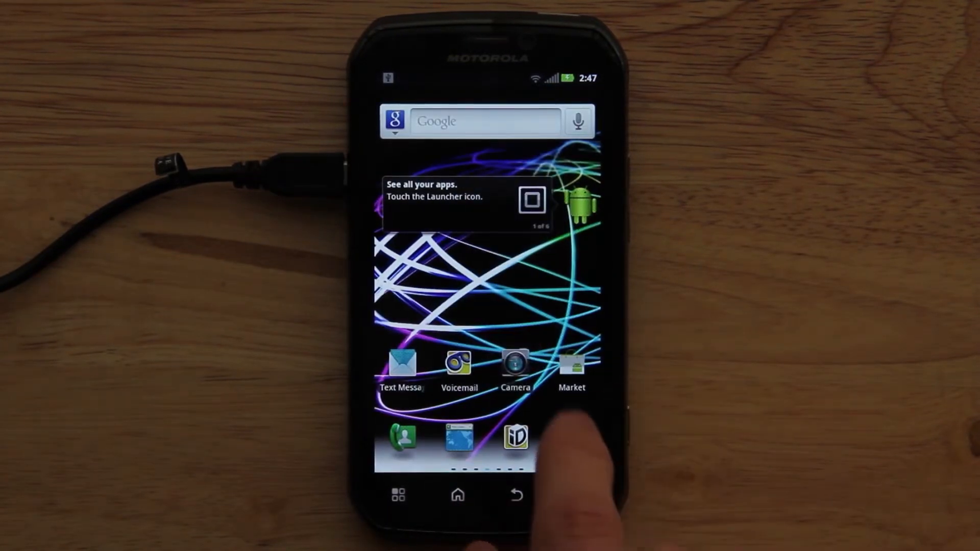
{"action": "left_click", "coordinate": [397, 494]}
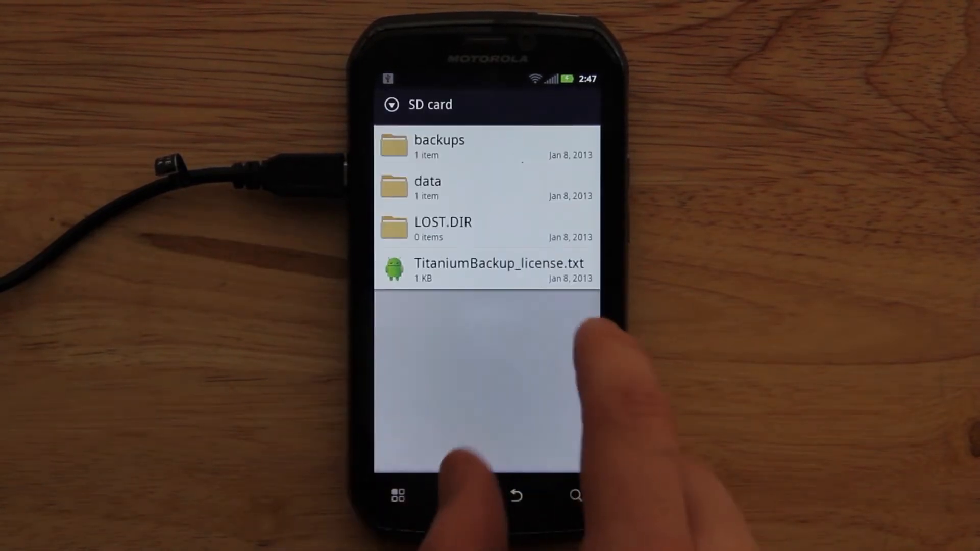
- Install Titanium Backup from its APK on the SD card and dismiss the changelog
{"action": "left_click", "coordinate": [438, 146]}
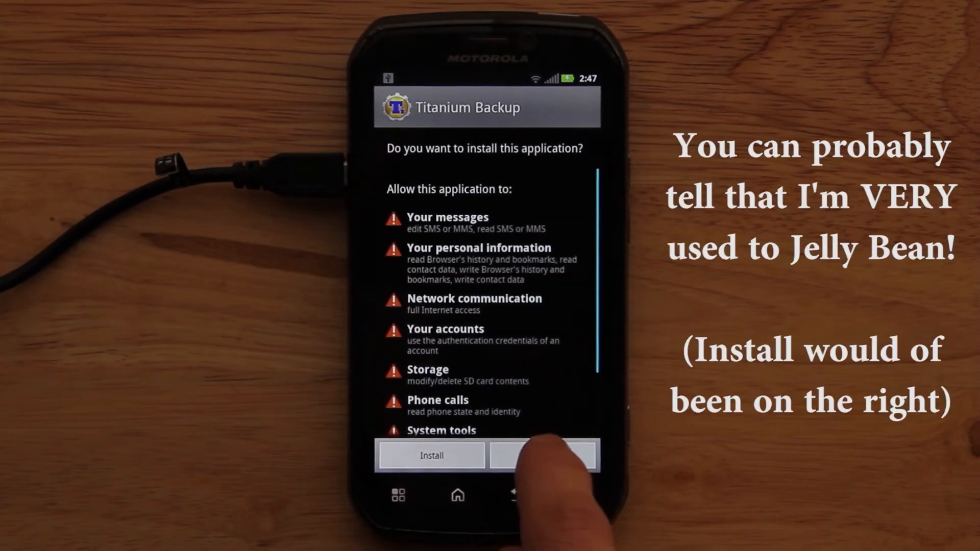
{"action": "left_click", "coordinate": [431, 455]}
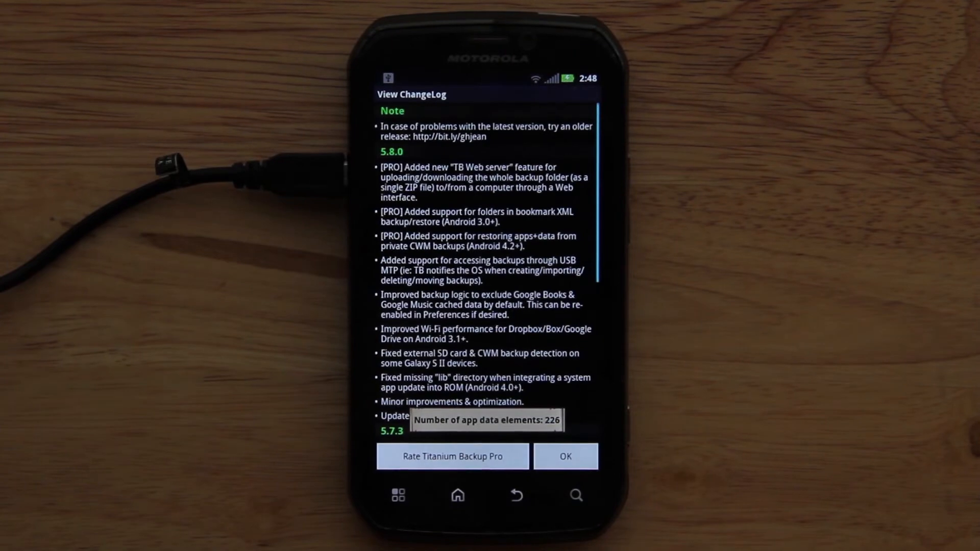
{"action": "left_click", "coordinate": [564, 456]}
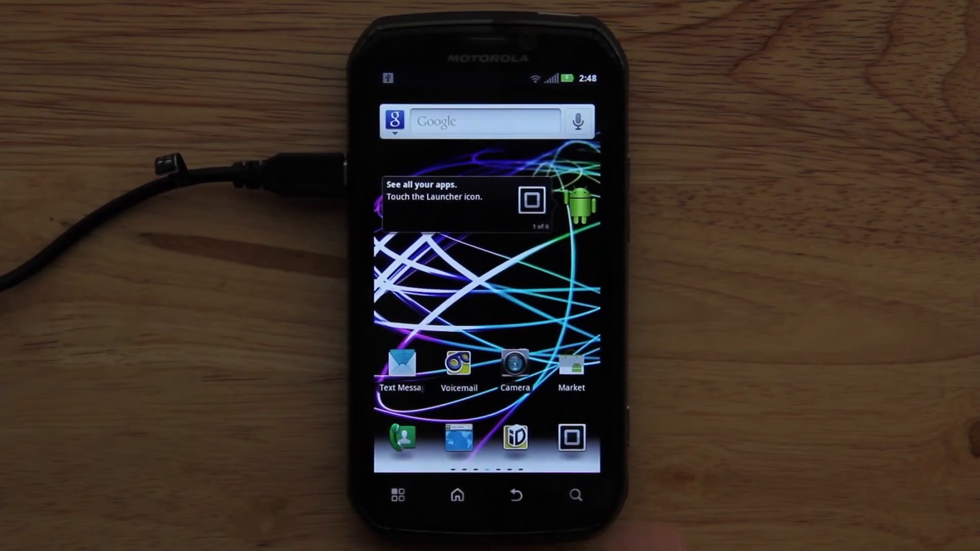
- Launch Titanium Backup, review the Backup/Restore app list and bring up the batch actions
{"action": "left_click", "coordinate": [569, 436]}
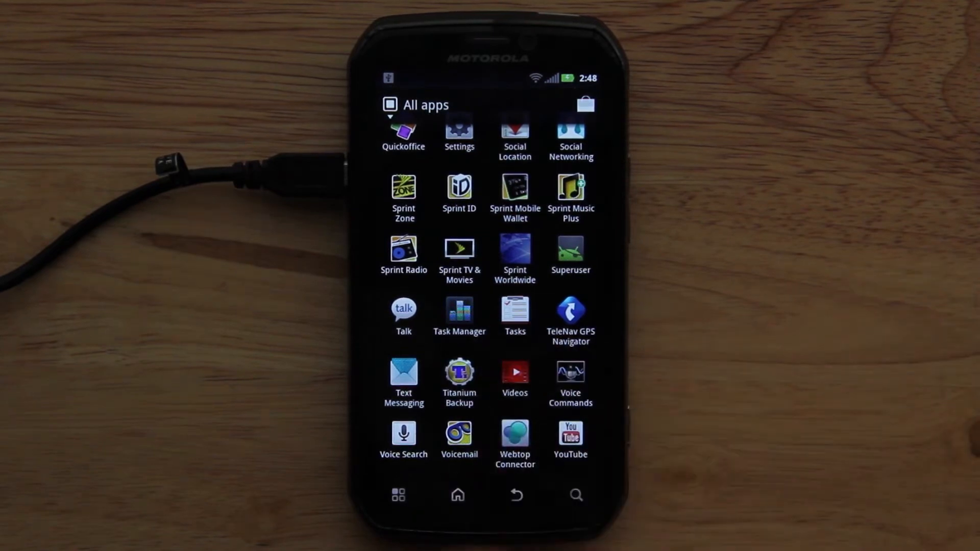
{"action": "left_click", "coordinate": [458, 374]}
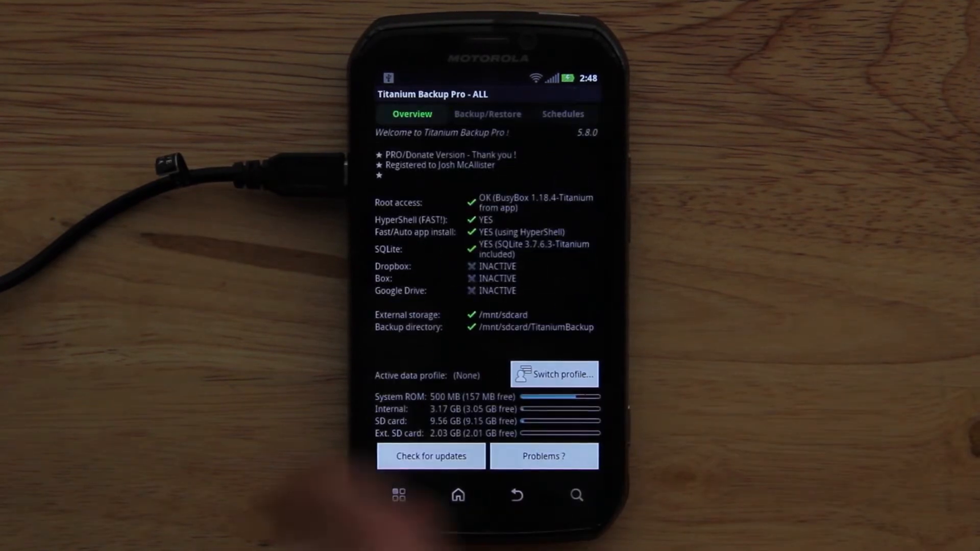
{"action": "left_click", "coordinate": [487, 114]}
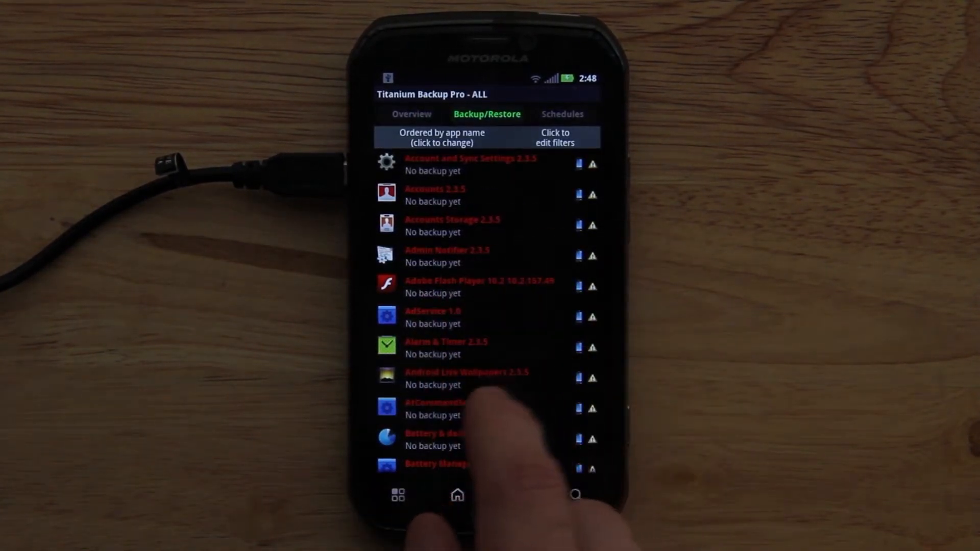
{"action": "scroll", "scroll_direction": "up", "scroll_amount": 3}
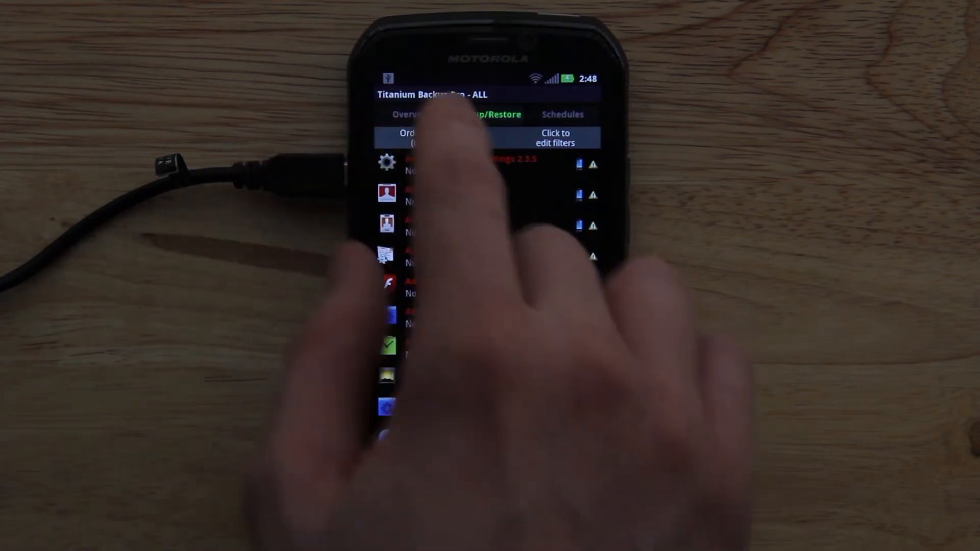
{"action": "left_click", "coordinate": [411, 113]}
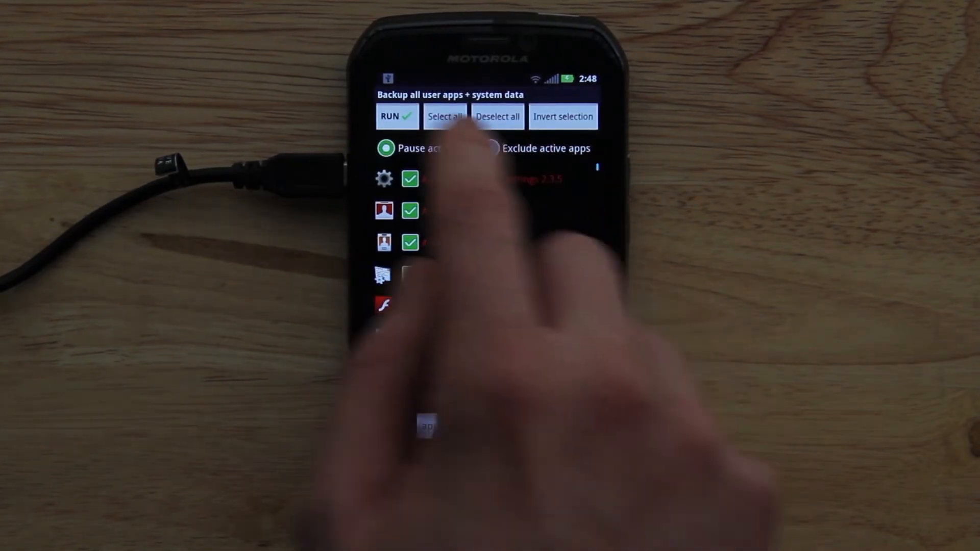
- Run 'Backup all user apps + system data' and close the finished rooting script window
{"action": "left_click", "coordinate": [391, 116]}
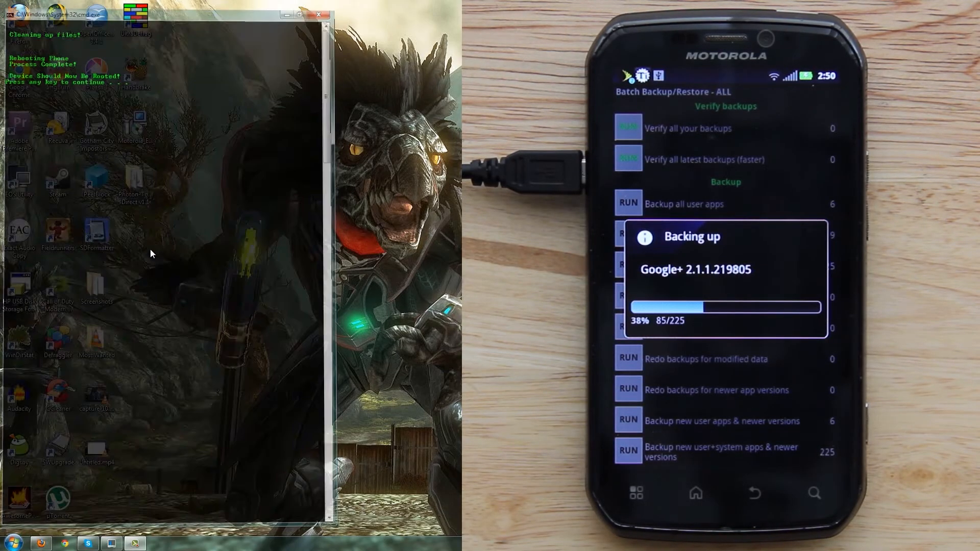
{"action": "left_click", "coordinate": [318, 14]}
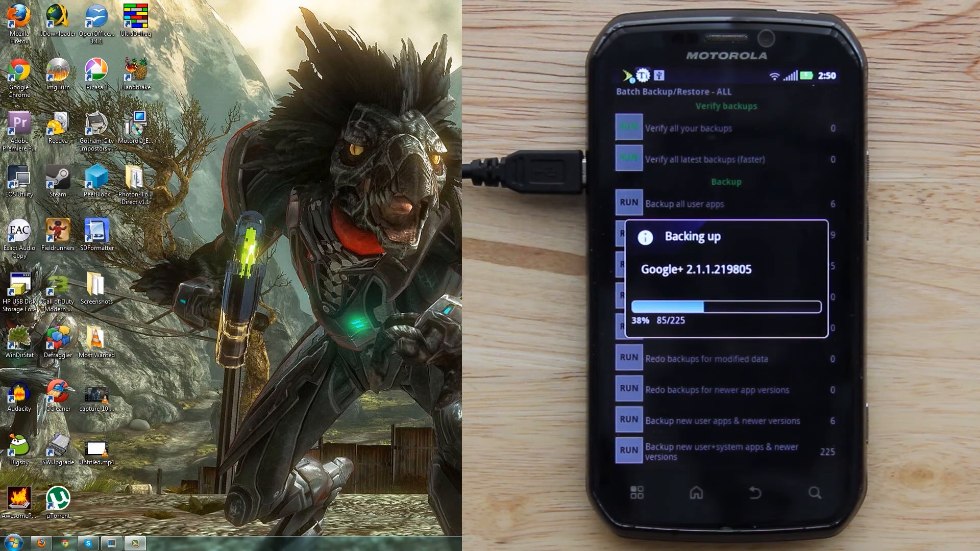